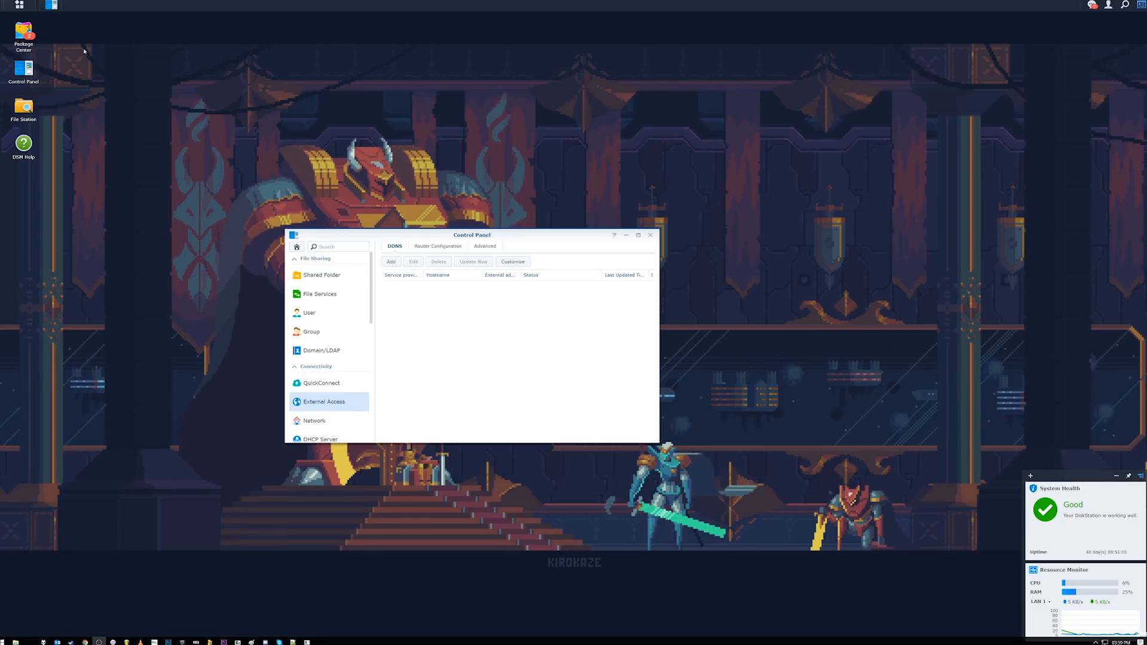
pyautogui.moveTo(23, 70)
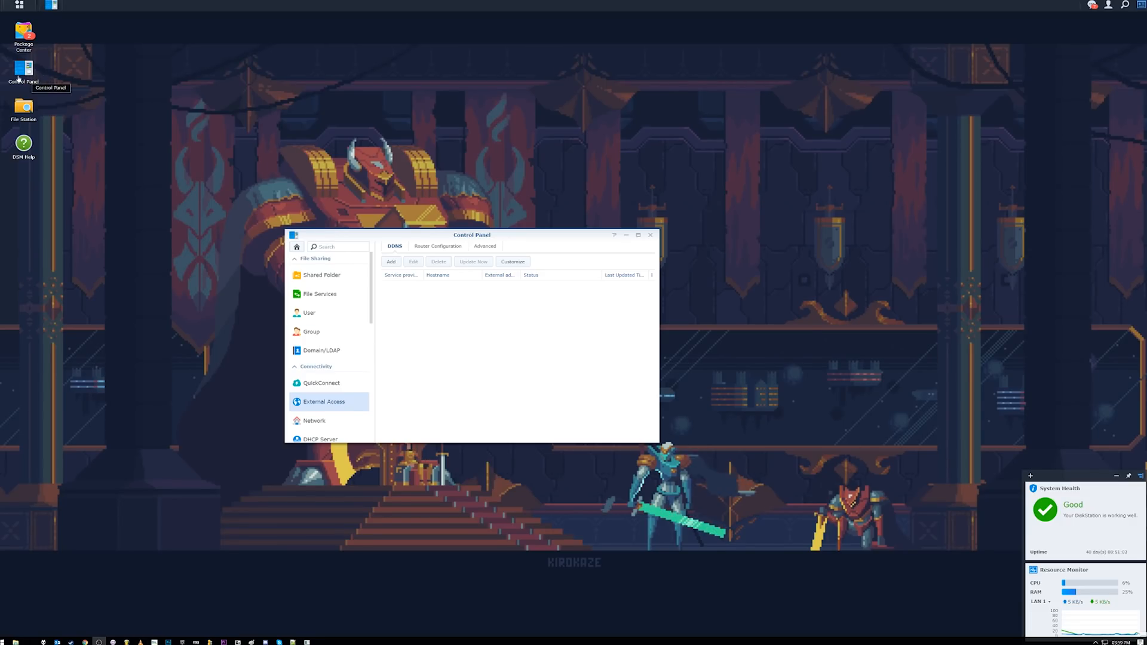
pyautogui.moveTo(62, 144)
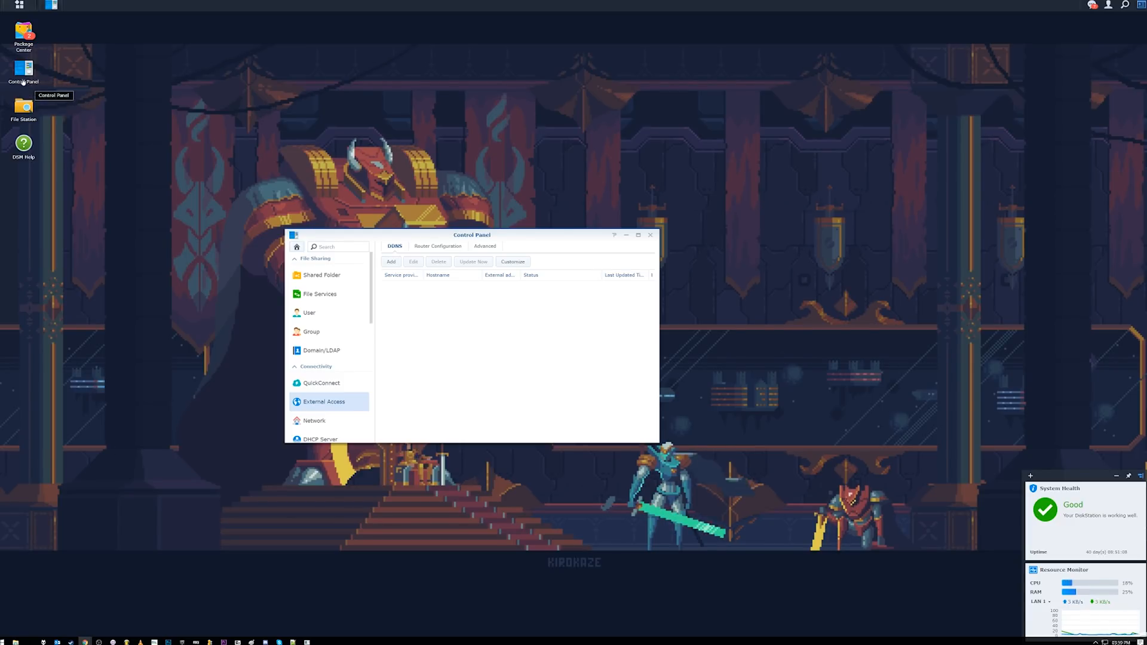
# Step: Show all packages in Package Center and scroll down to WebDAV Server
pyautogui.scroll(-3)
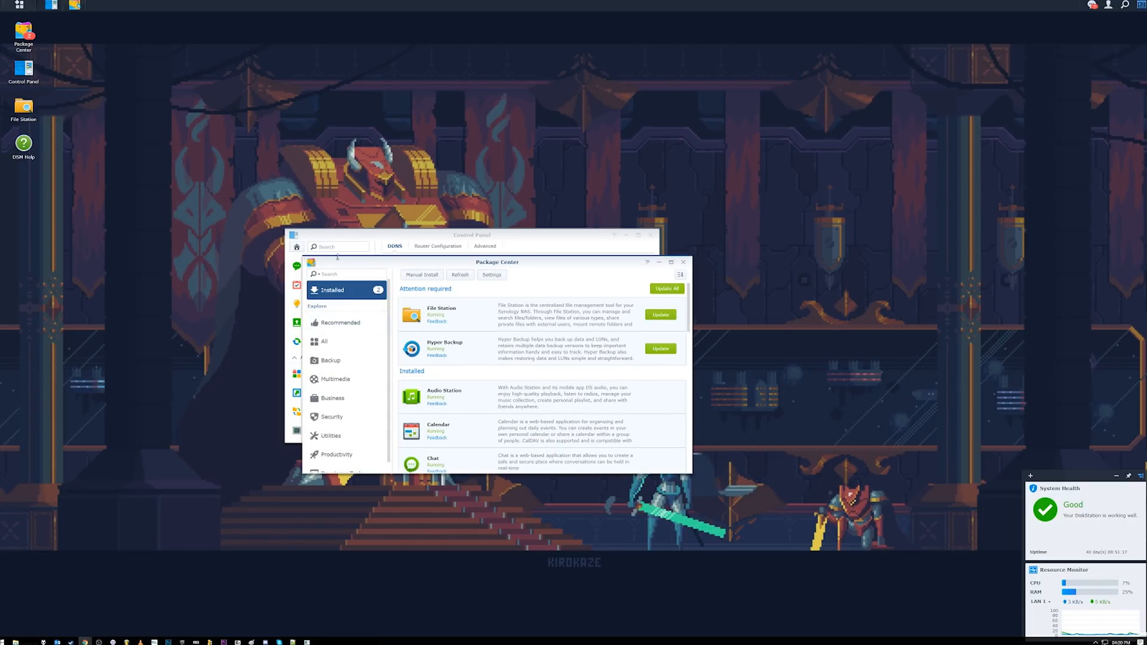
pyautogui.click(323, 342)
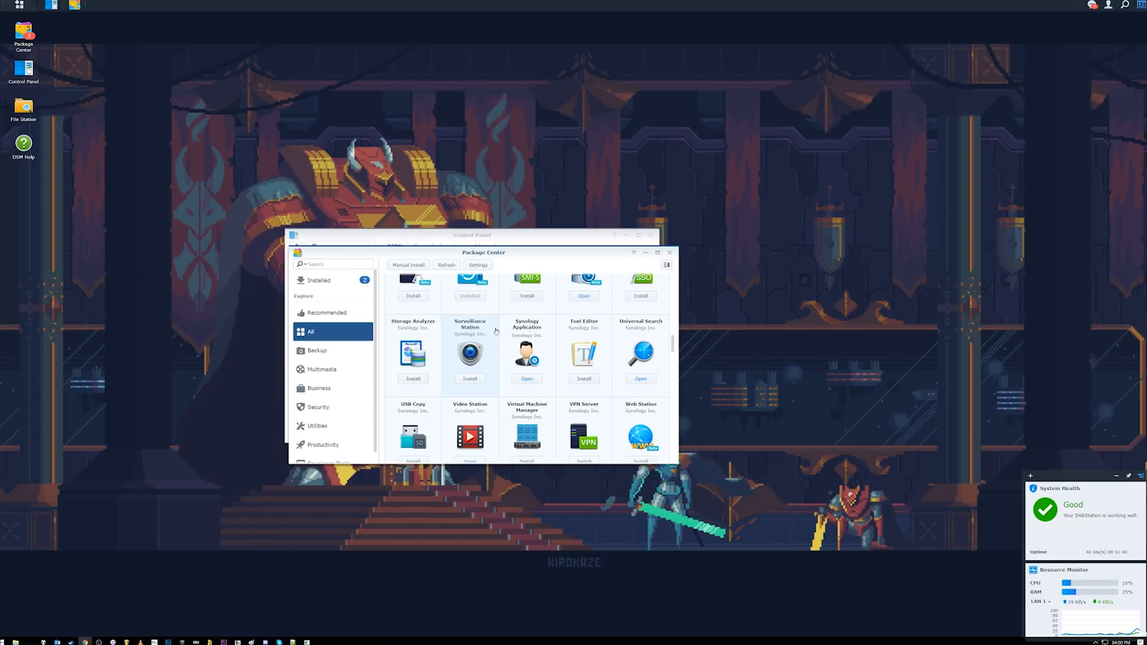
pyautogui.scroll(-3)
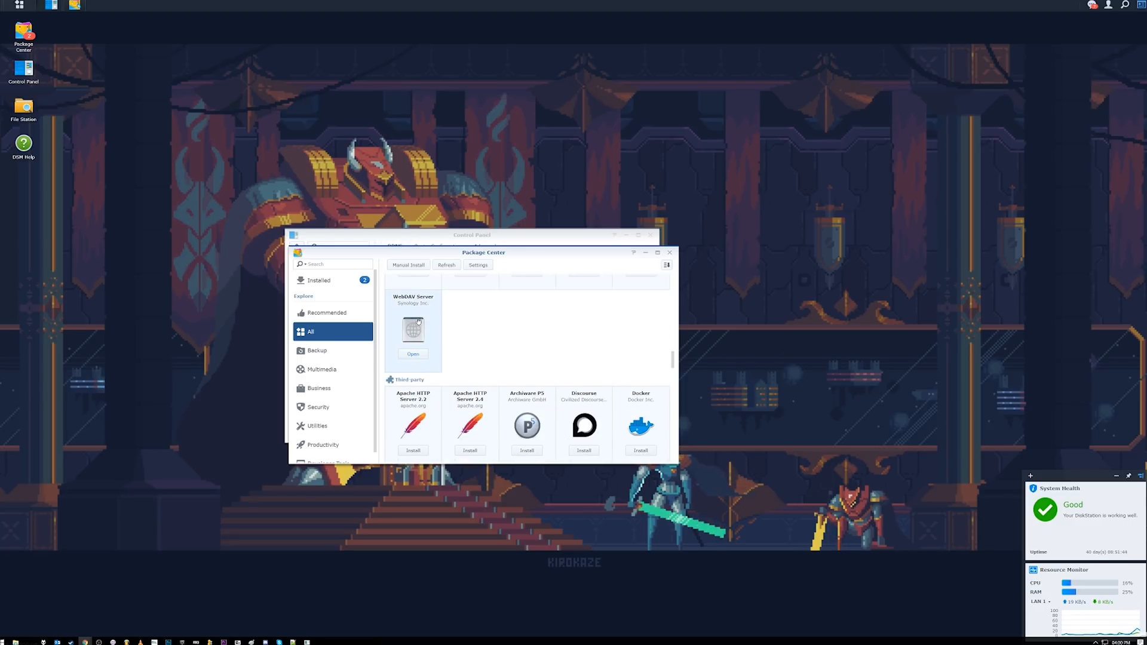
# Step: Enable HTTPS on port 5006 in WebDAV Server settings and close the window
pyautogui.click(412, 354)
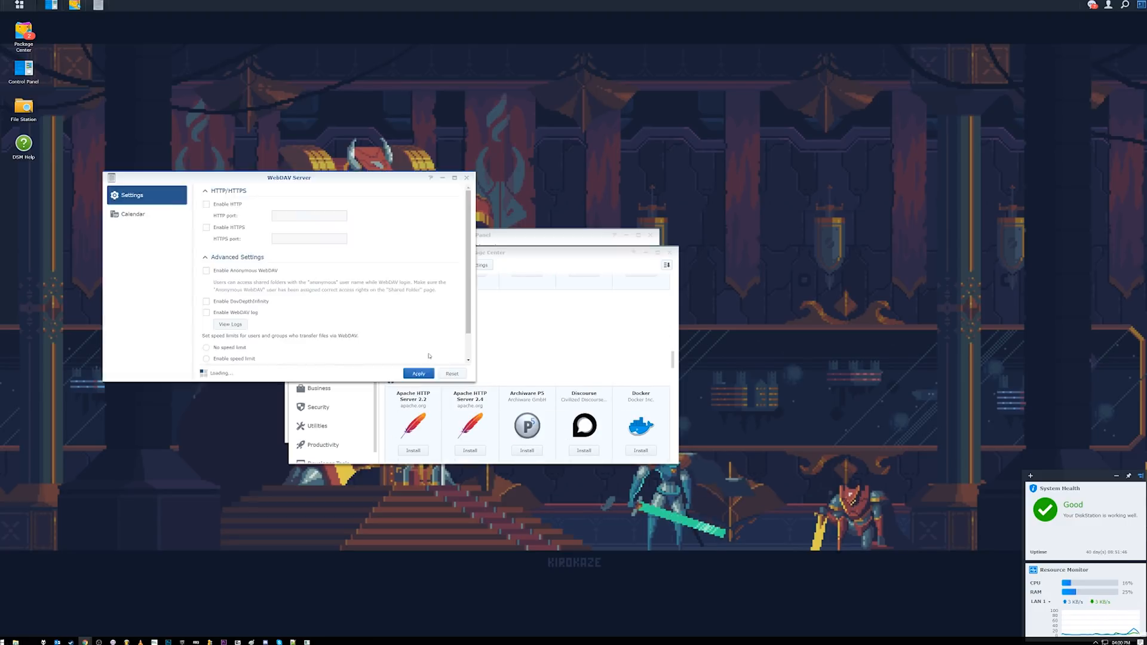
pyautogui.click(207, 228)
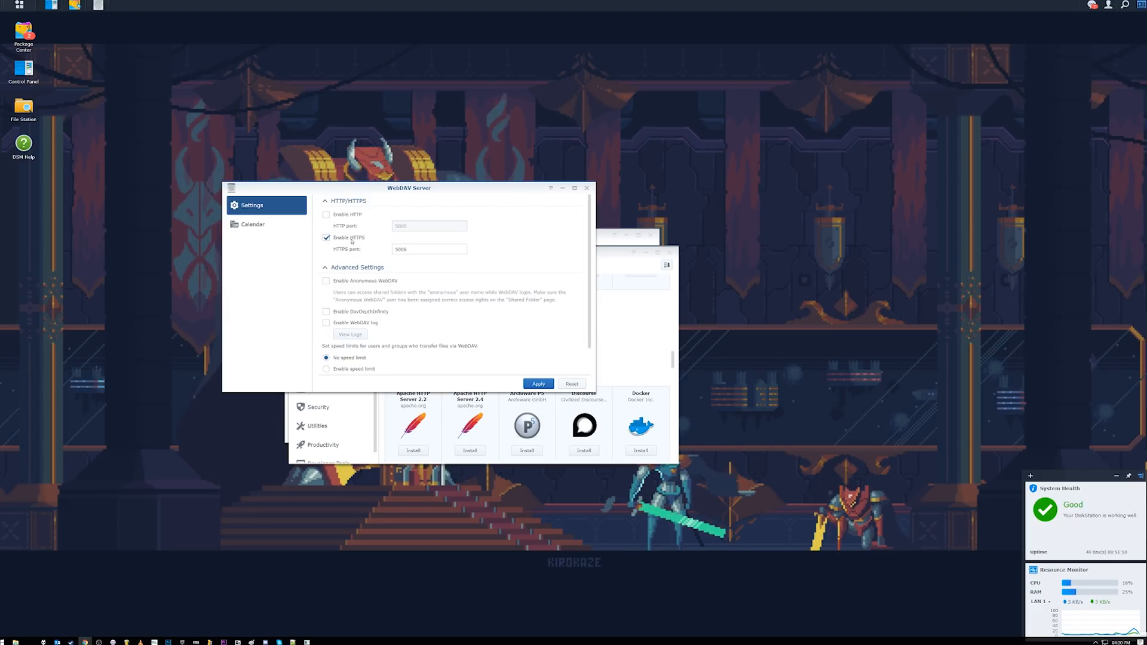
pyautogui.click(429, 249)
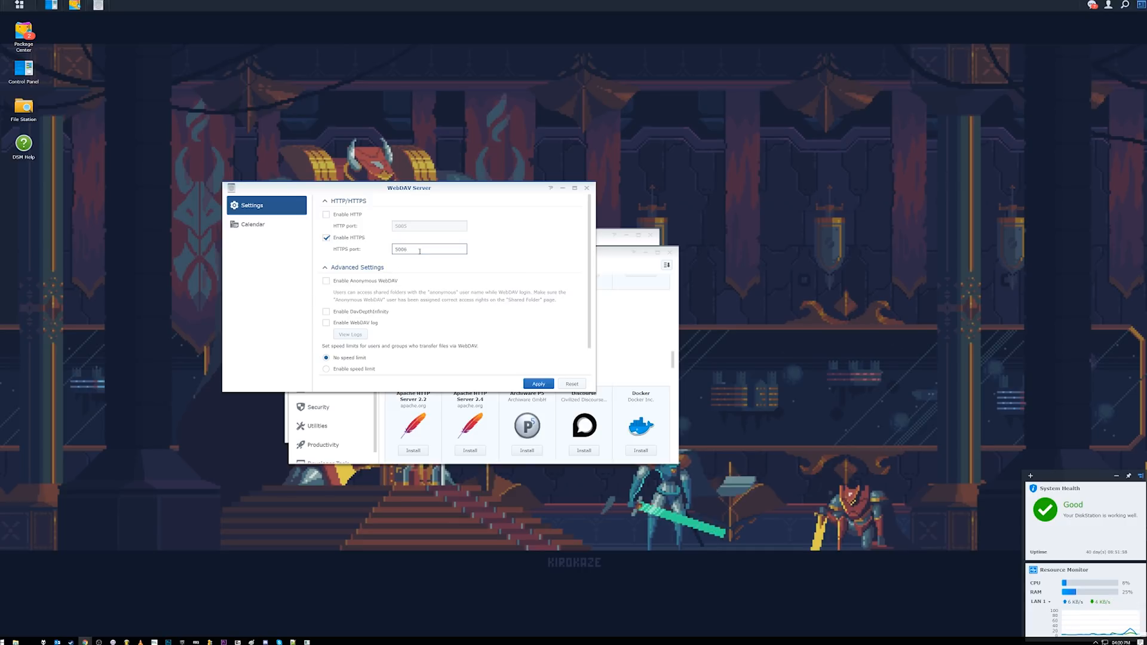
pyautogui.scroll(-3)
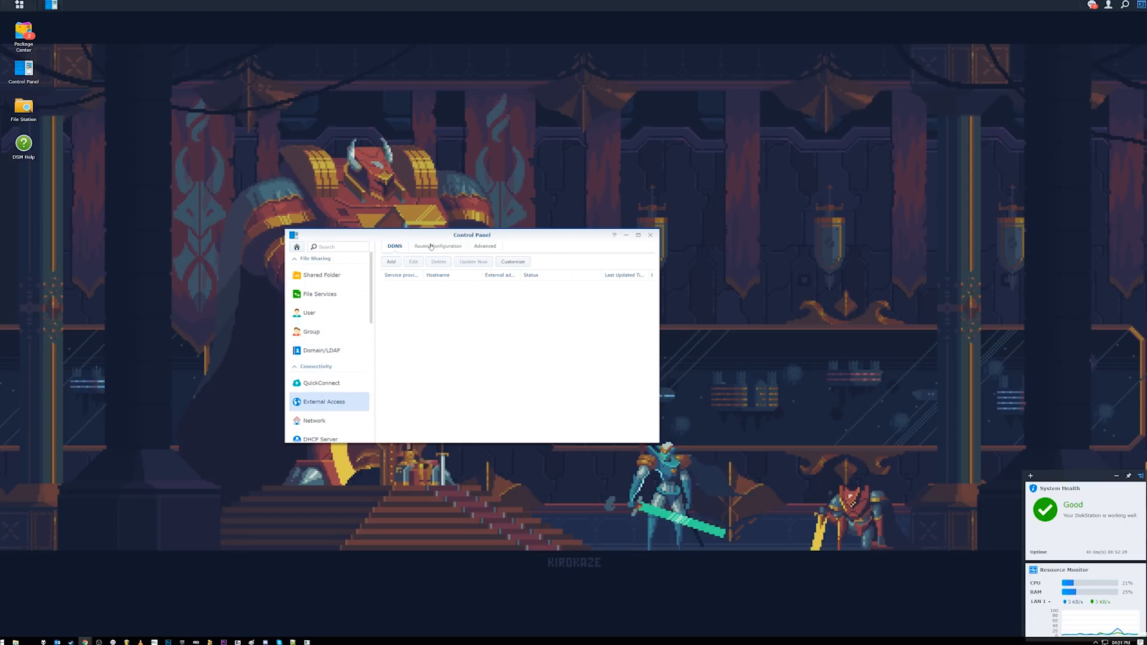
# Step: Display the Router Configuration list with WebDAV rules for ports 5005 and 5006
pyautogui.click(437, 246)
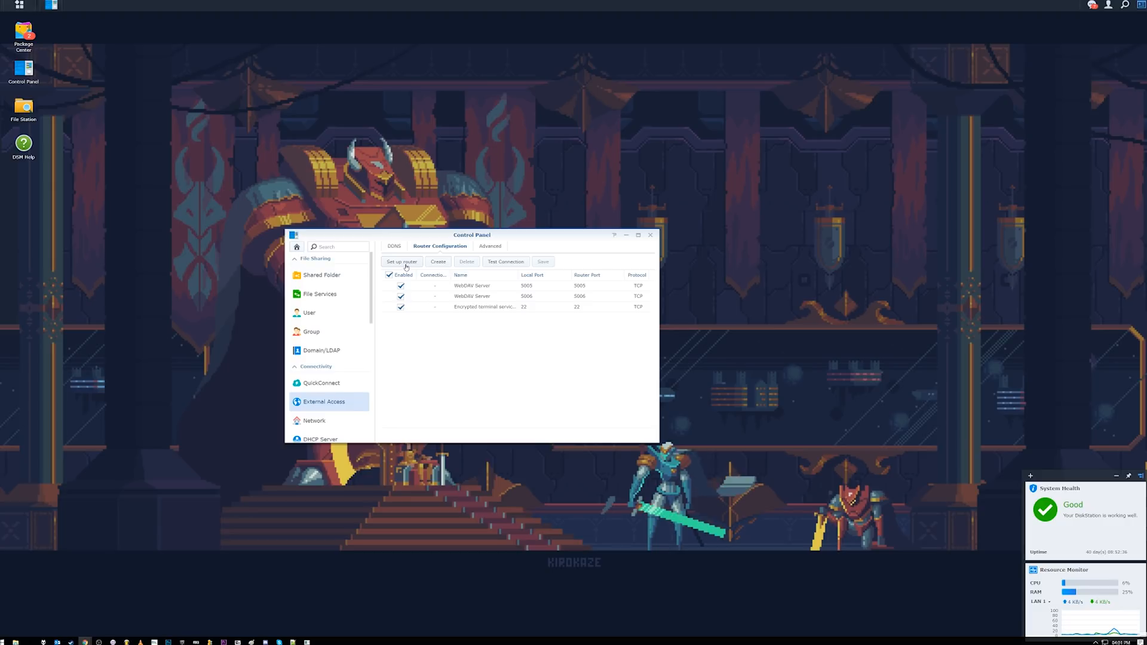
pyautogui.moveTo(483, 306)
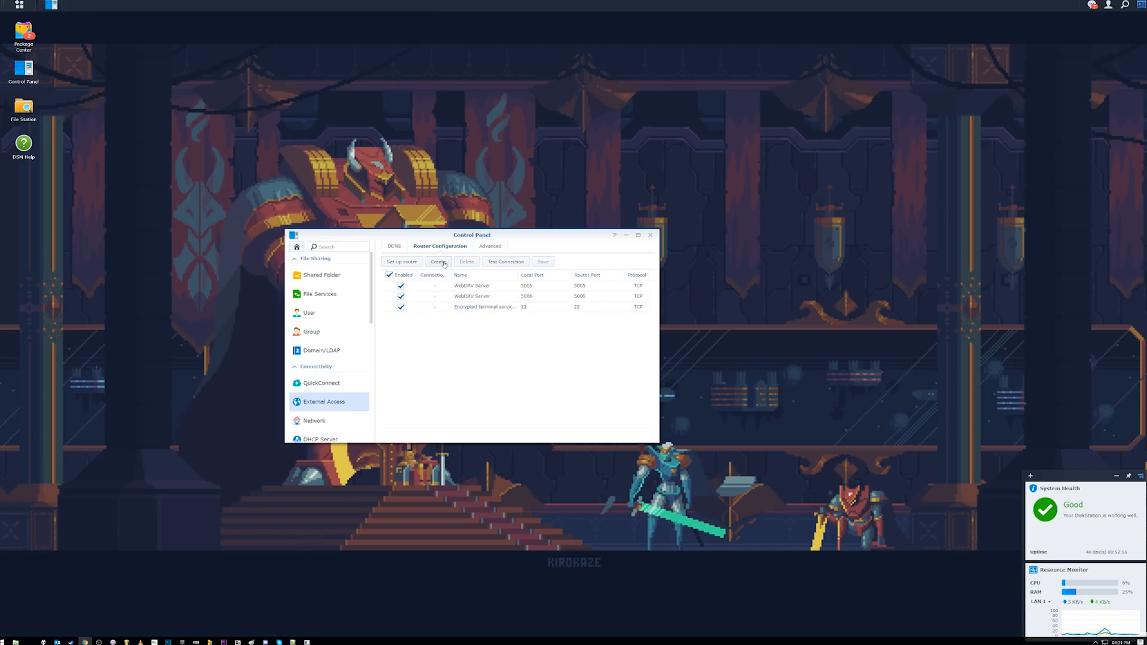
# Step: Browse built-in applications in the port-forwarding wizard, then cancel without adding a rule
pyautogui.click(439, 262)
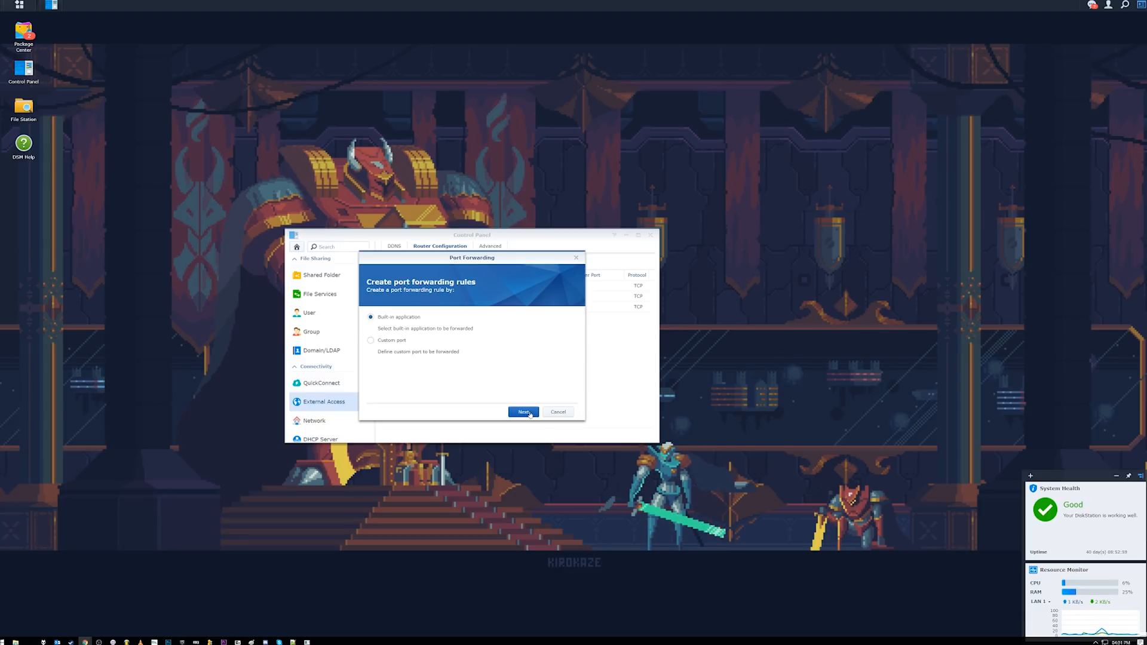
pyautogui.click(522, 411)
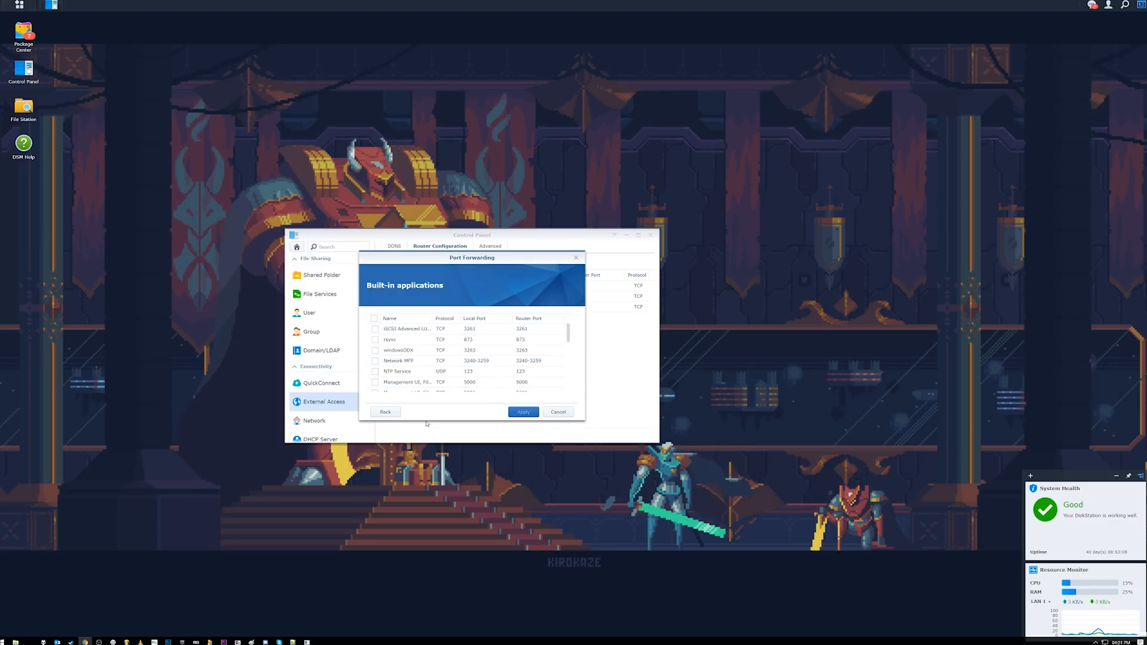
pyautogui.click(385, 411)
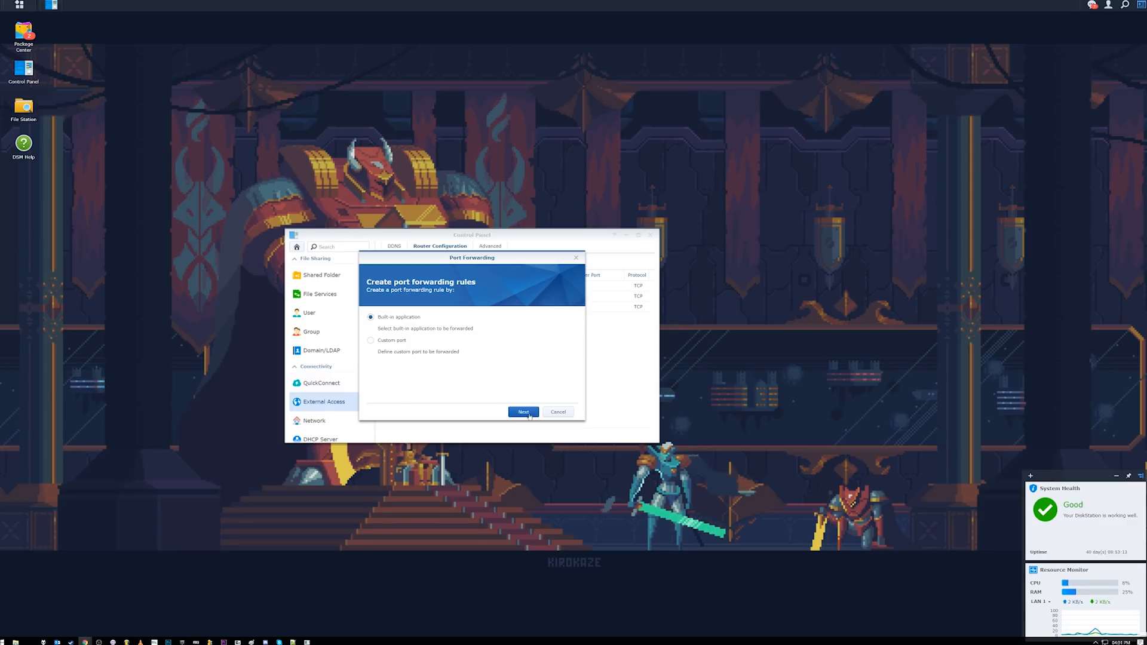
pyautogui.click(557, 412)
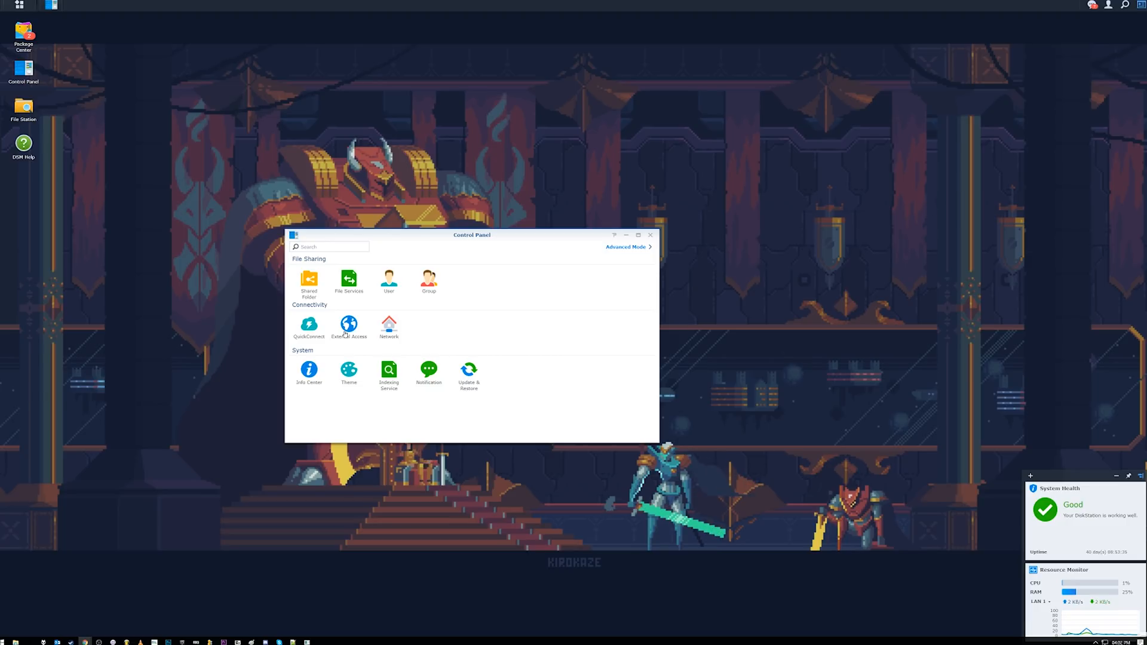
# Step: Try a Synology-provider DDNS hostname 'bal', browse domain suffixes, then cancel the entry
pyautogui.click(349, 325)
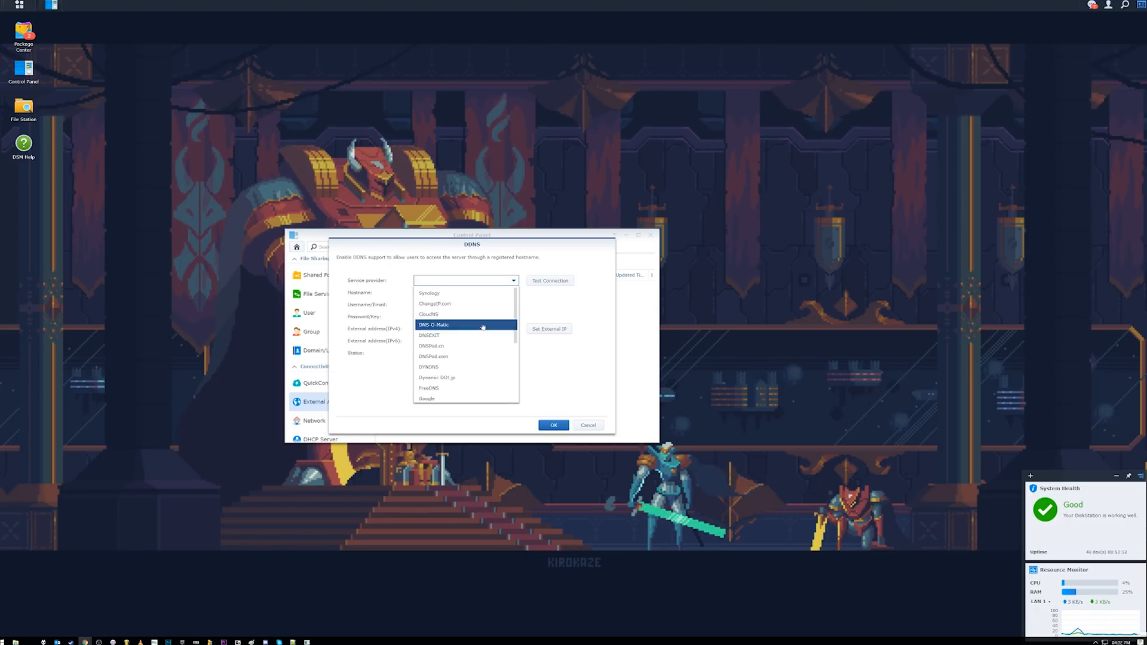
pyautogui.moveTo(432, 346)
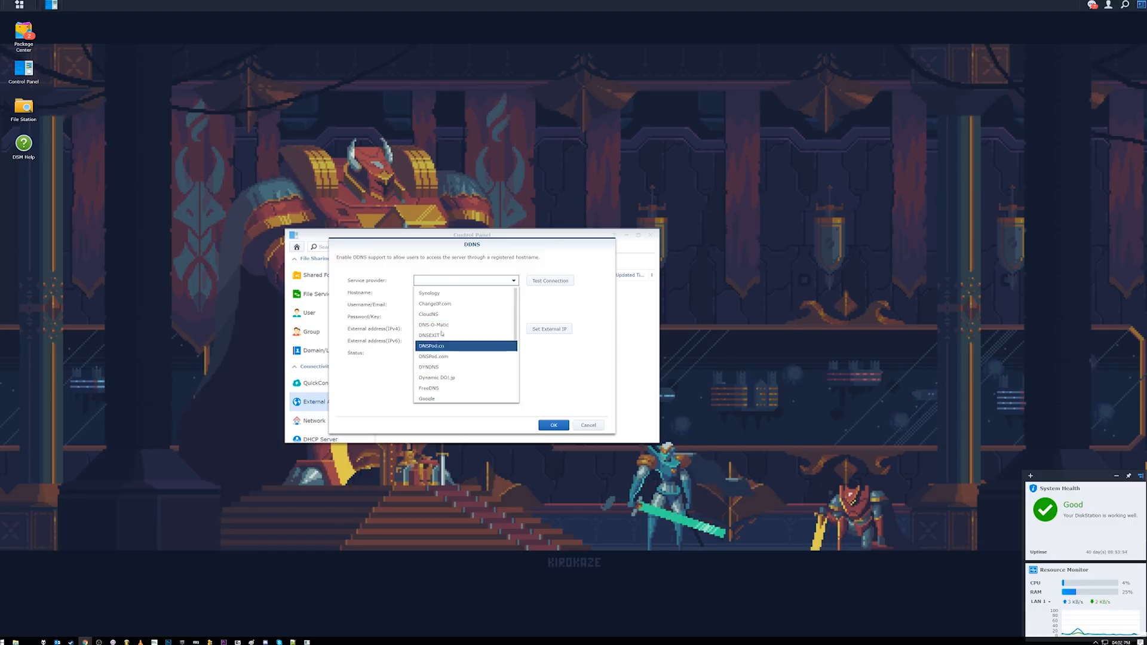
pyautogui.click(429, 293)
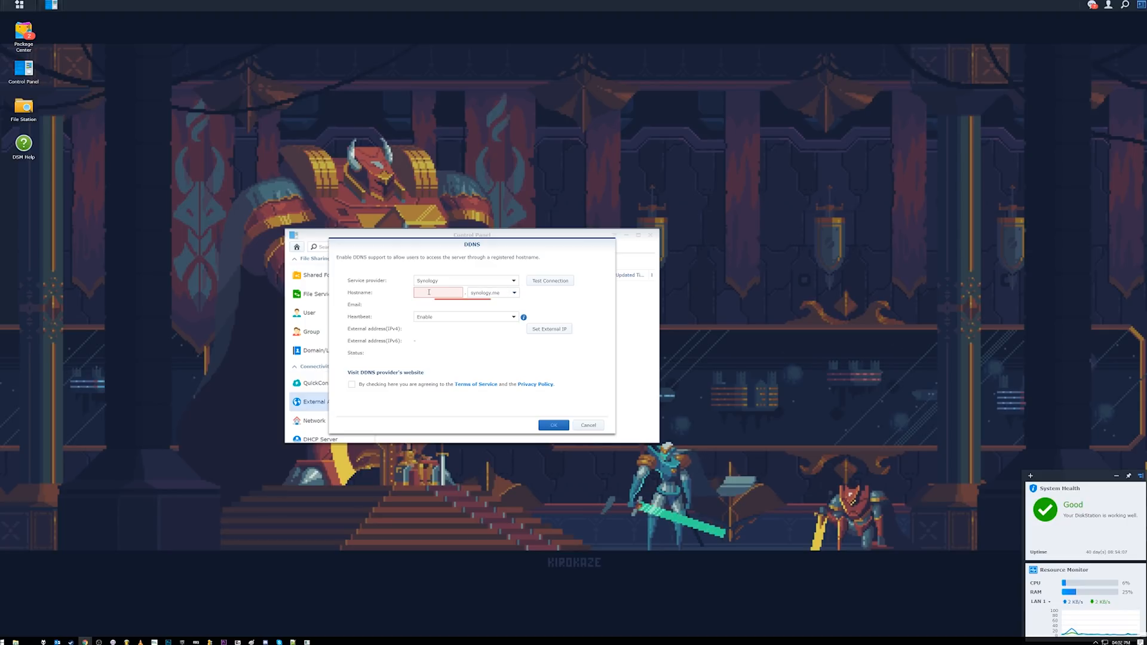
pyautogui.write('bal')
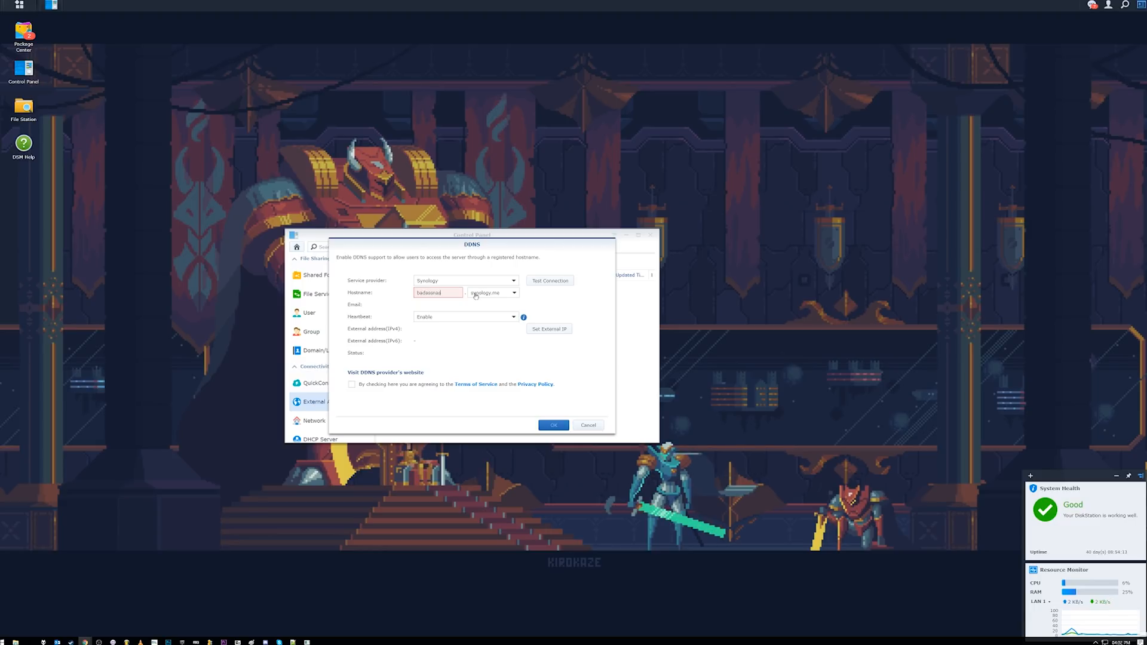
pyautogui.click(514, 292)
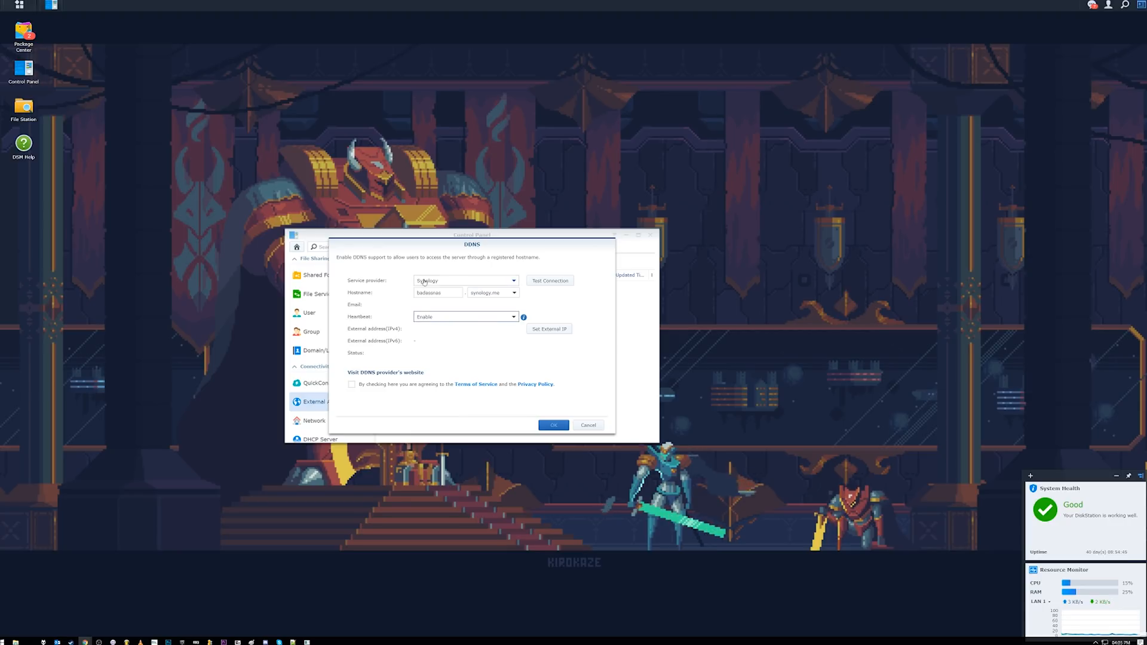
pyautogui.click(437, 293)
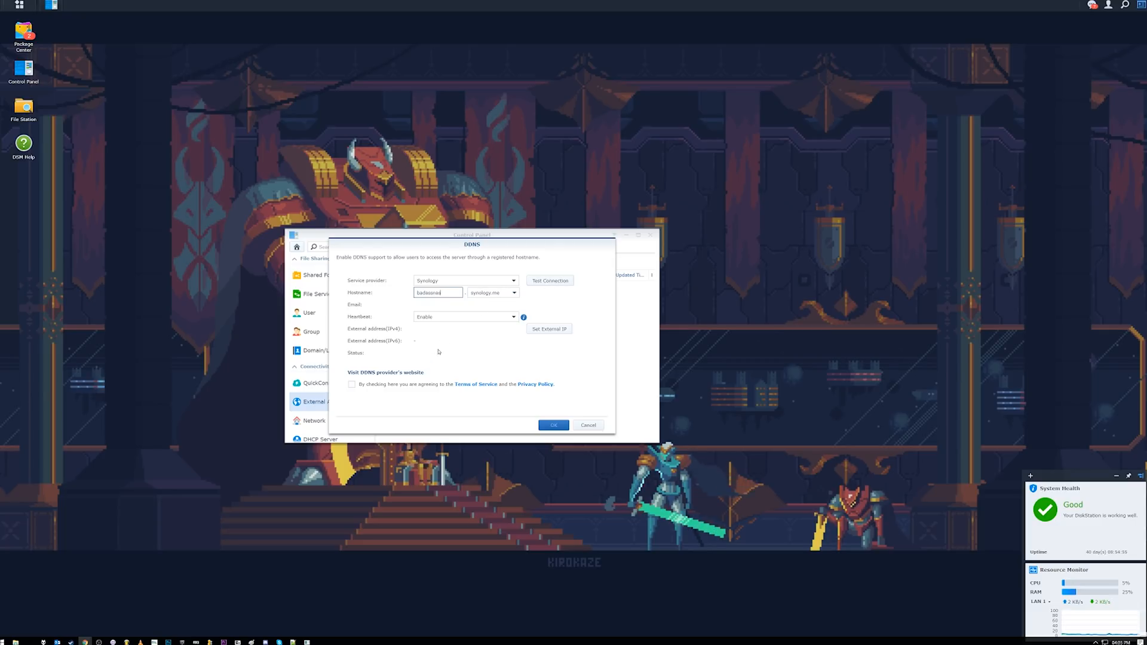
pyautogui.click(587, 425)
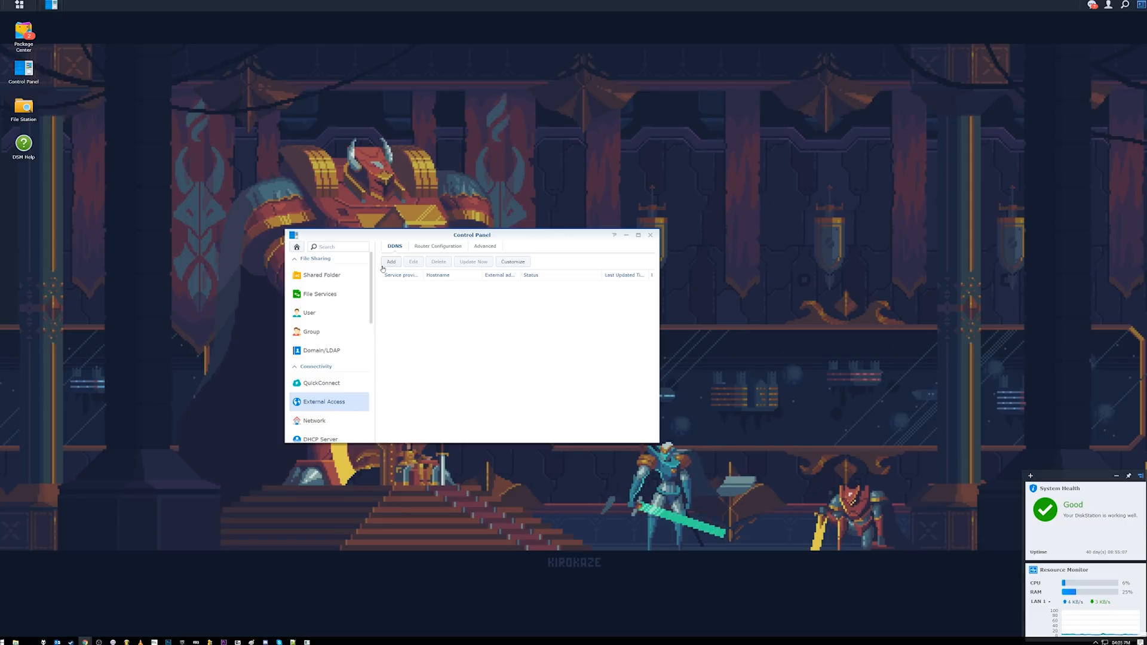
# Step: Add a DDNS entry and pick No-IP.com from the service provider list
pyautogui.click(391, 262)
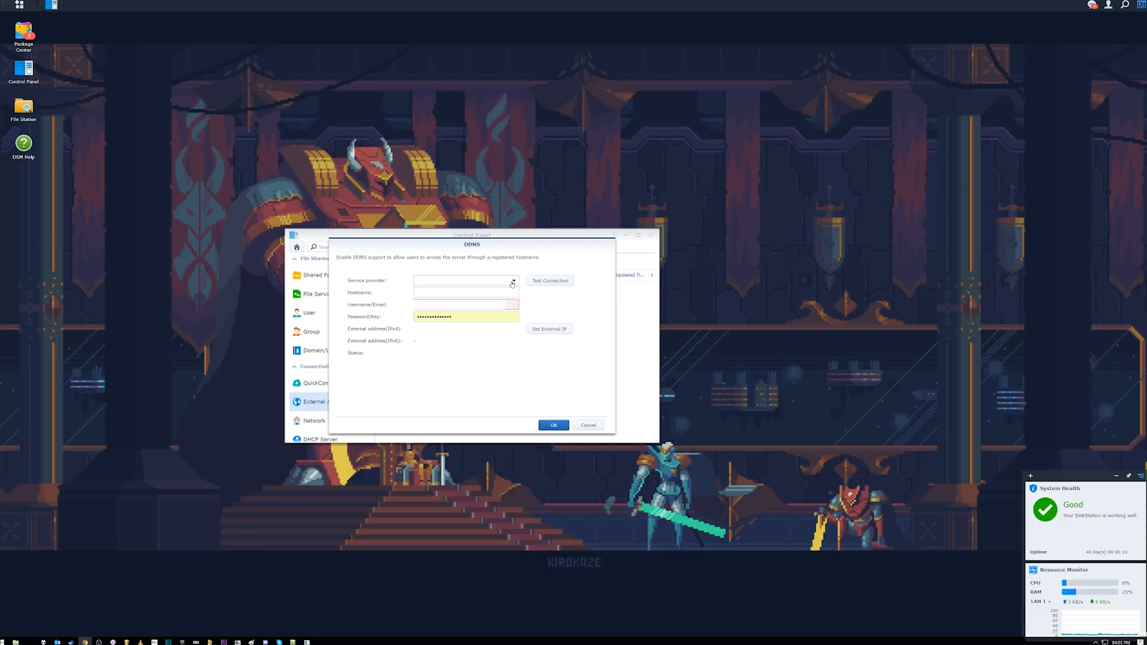
pyautogui.click(466, 281)
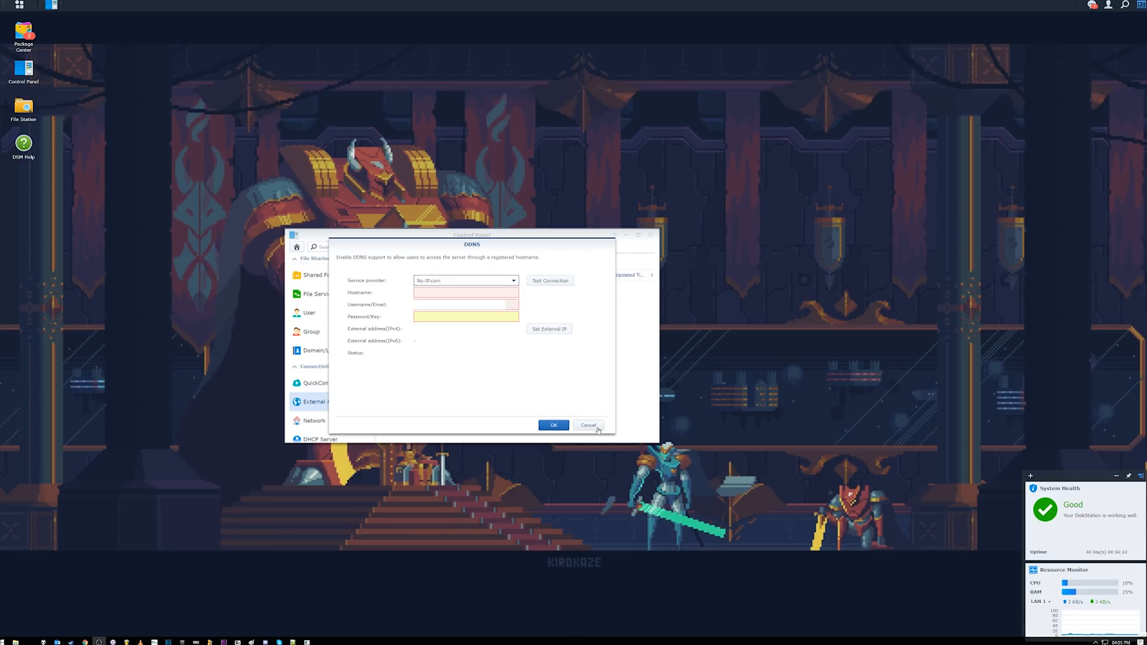
pyautogui.click(588, 424)
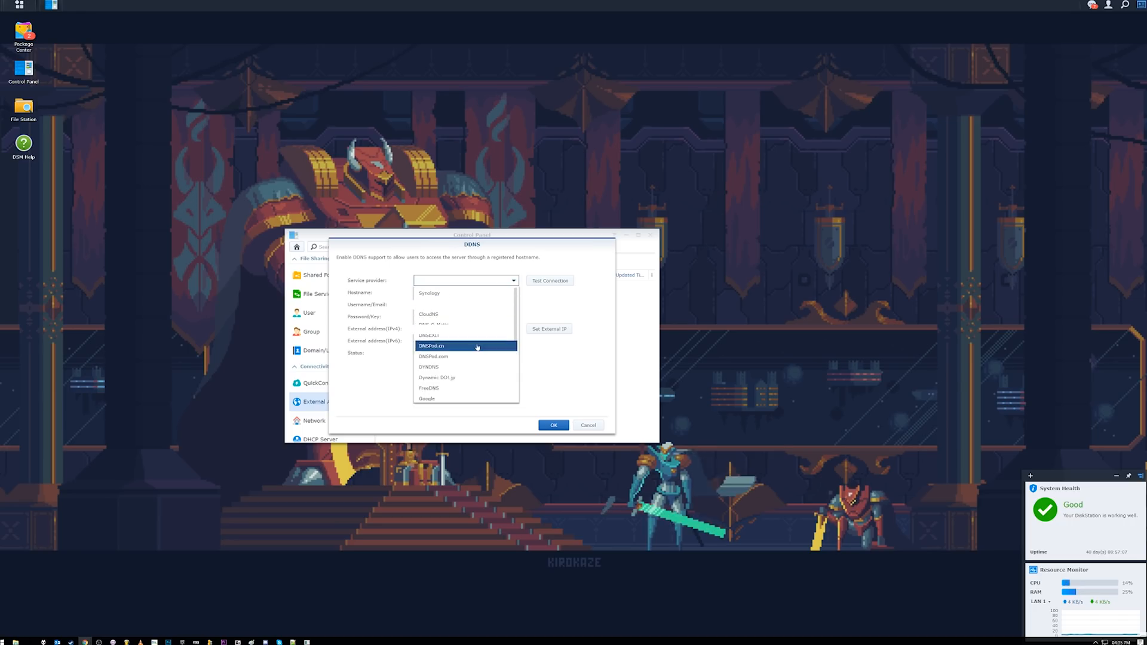
pyautogui.scroll(-3)
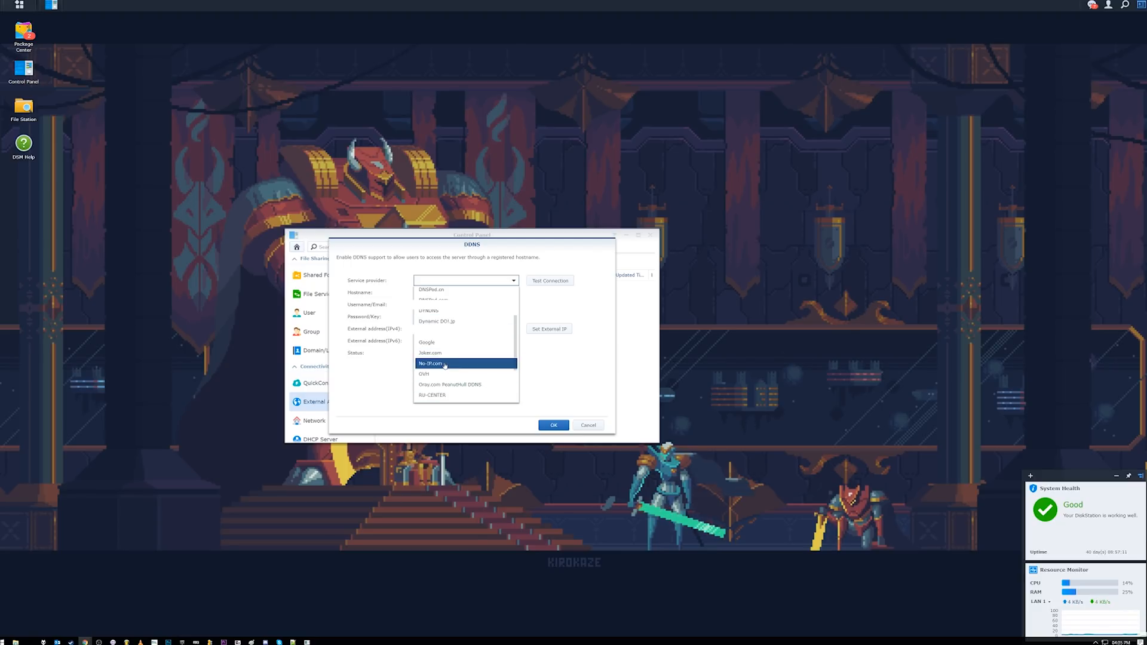
pyautogui.click(431, 364)
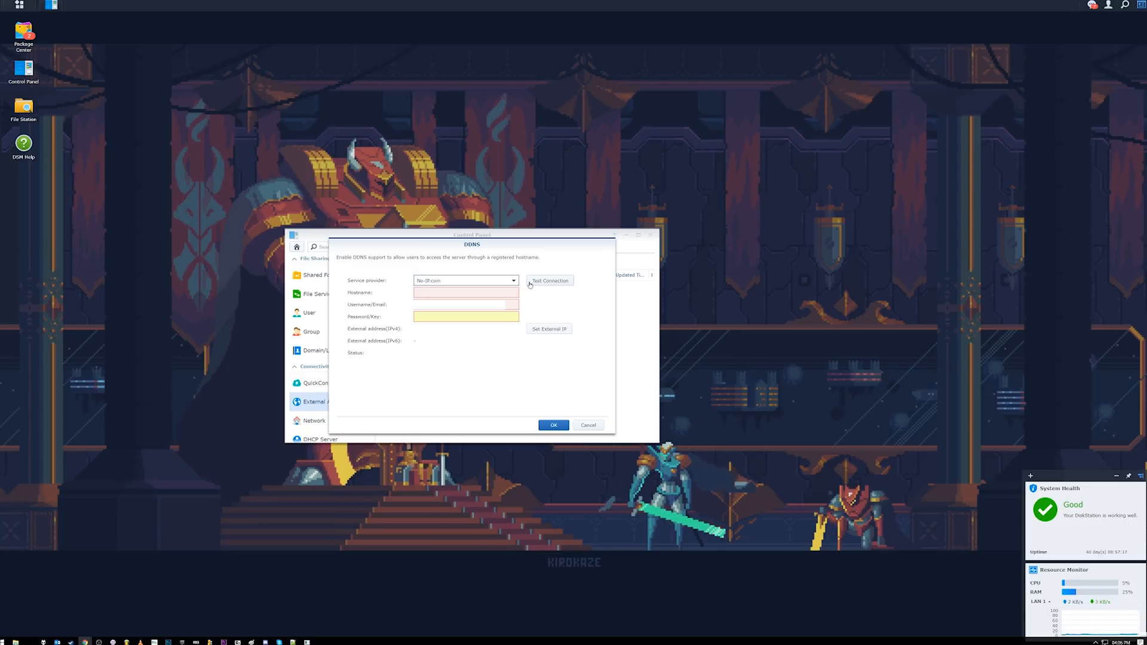
pyautogui.click(548, 329)
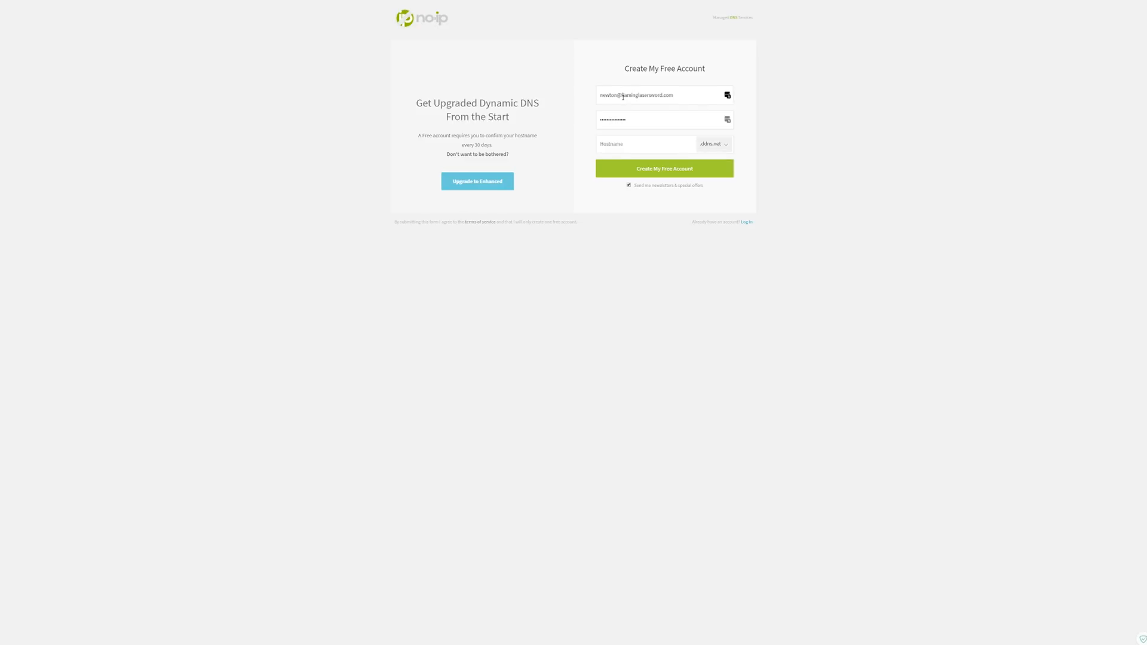
# Step: Enter the No-IP sign-up email 'flam…' and hostname, and view free domain suffixes
pyautogui.click(659, 95)
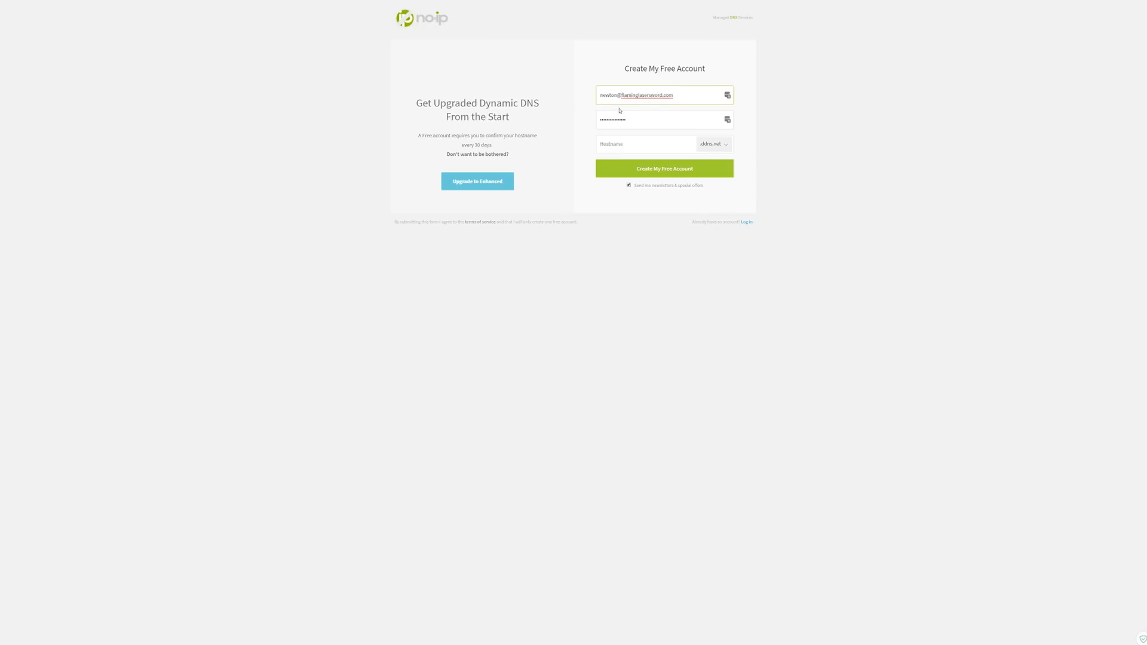
pyautogui.write('flaminglasersword')
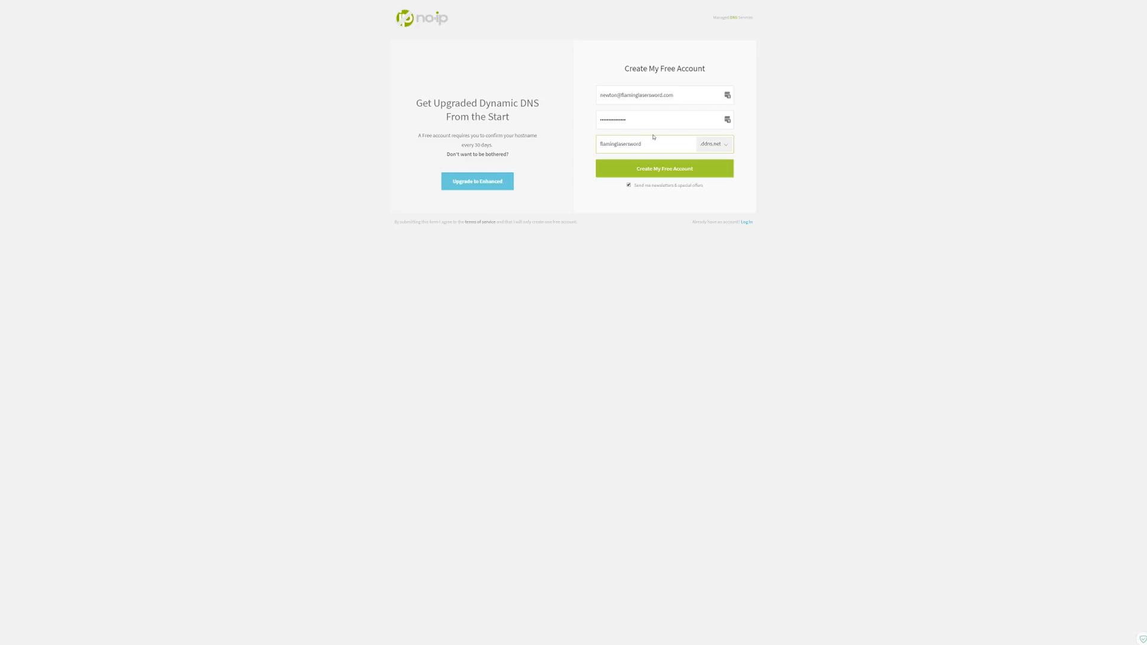
pyautogui.click(712, 143)
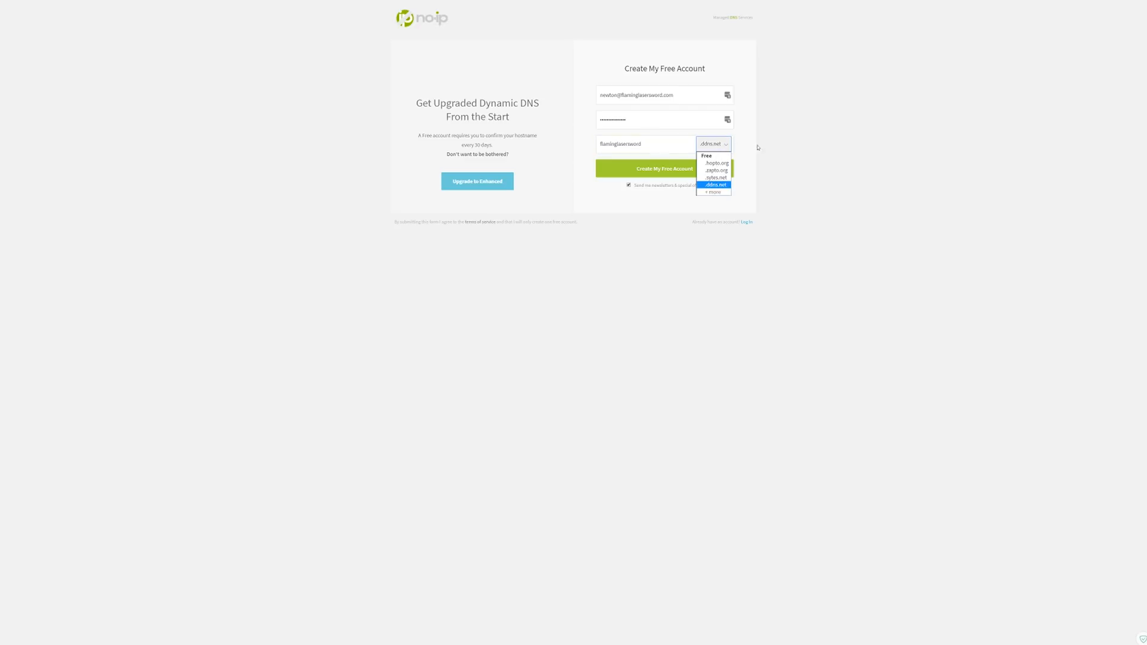
pyautogui.click(664, 169)
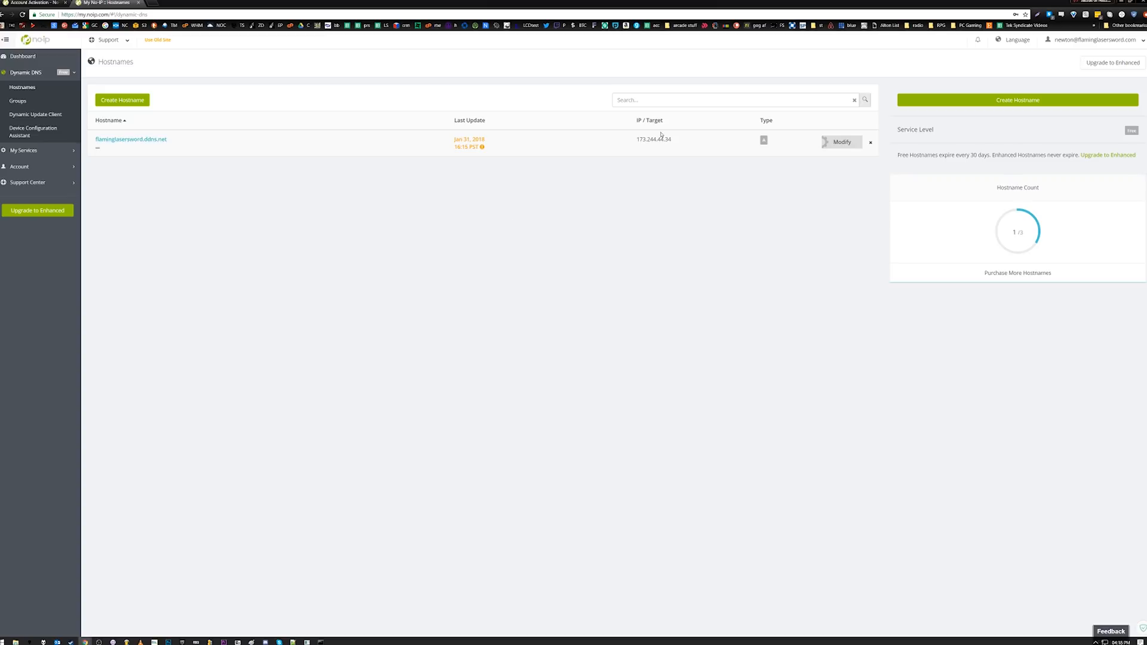
# Step: Check flaminglasersword.ddns.net's IP in its Modify dialog, then cancel without changes
pyautogui.click(841, 143)
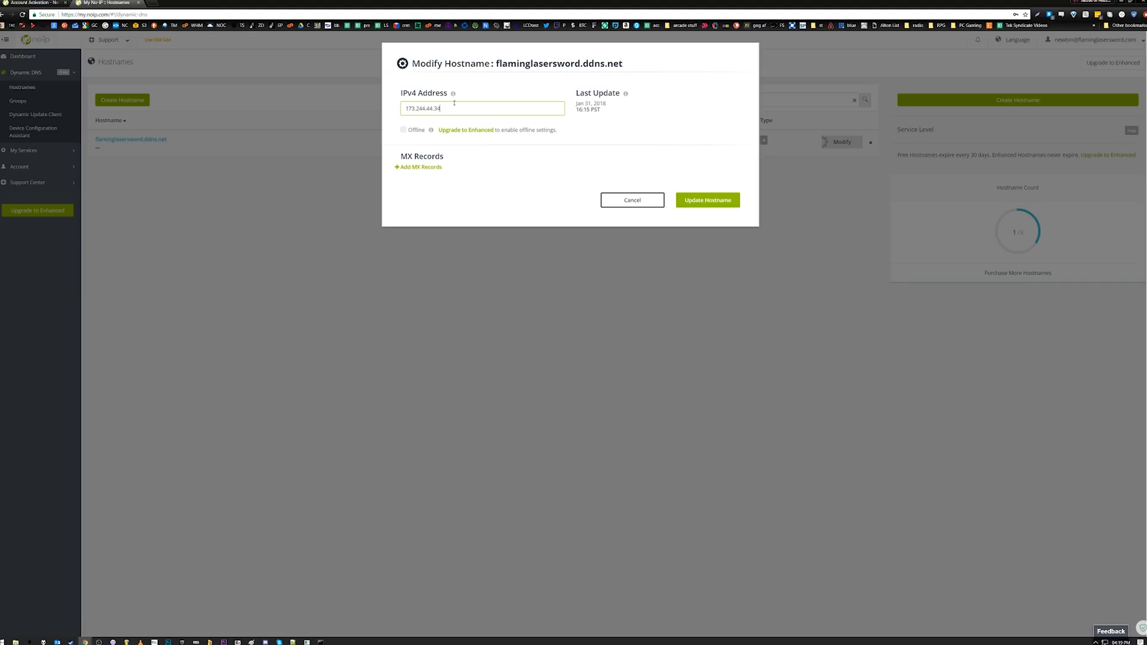
pyautogui.click(707, 200)
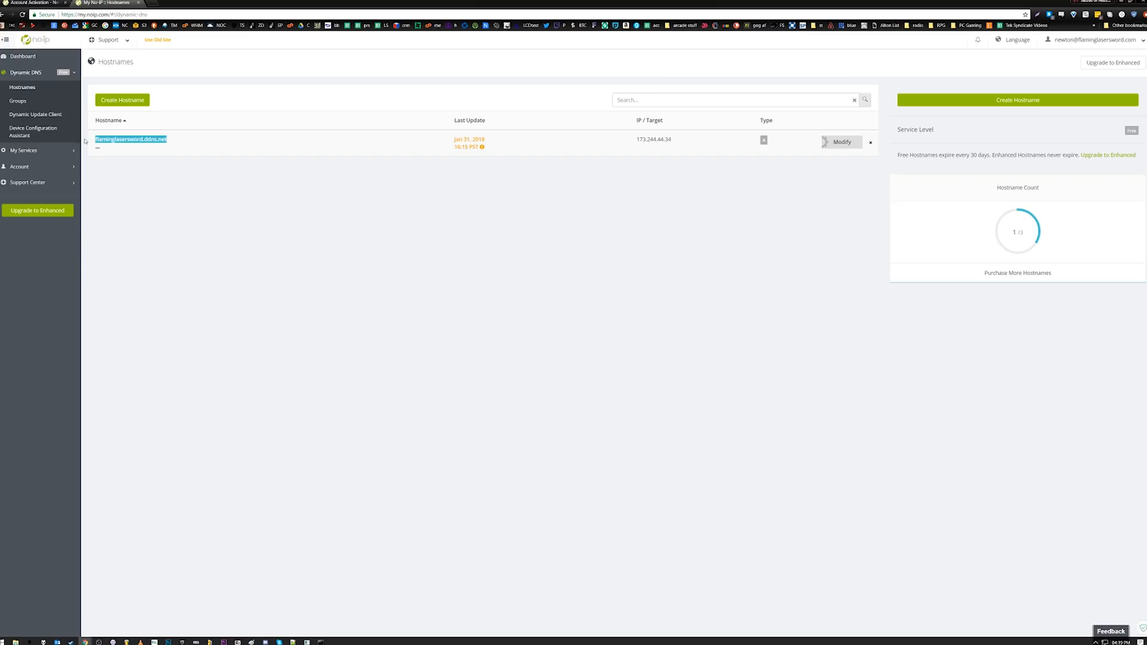
pyautogui.moveTo(667, 137)
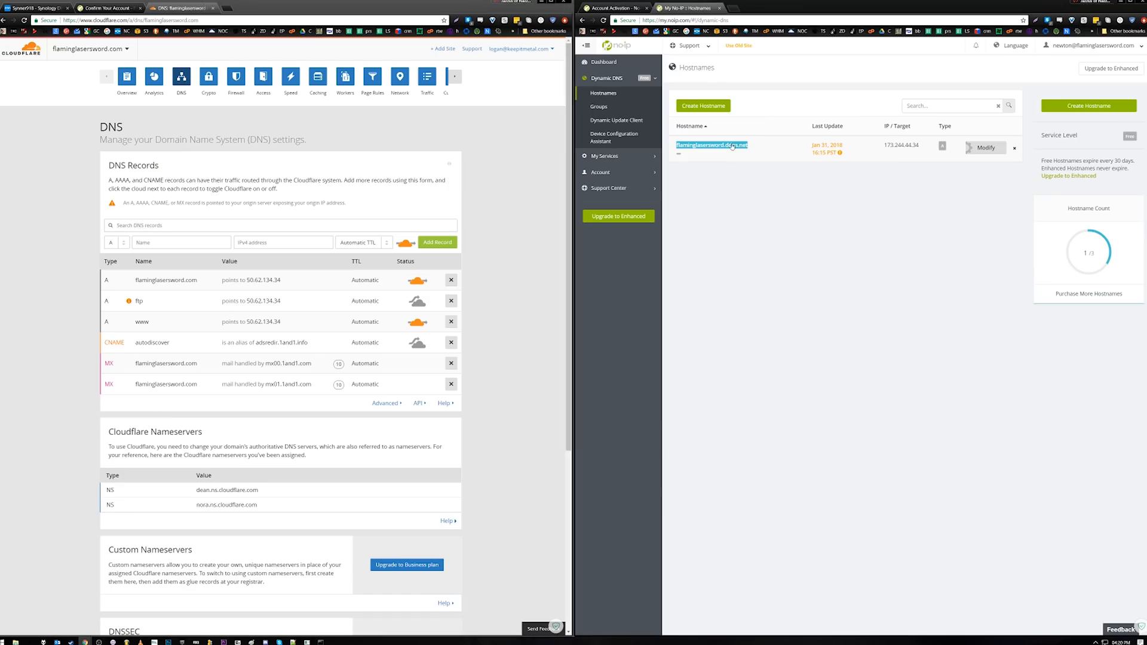
# Step: Add a Cloudflare CNAME record 'filez' targeting flaminglasersword.ddns.net
pyautogui.click(175, 342)
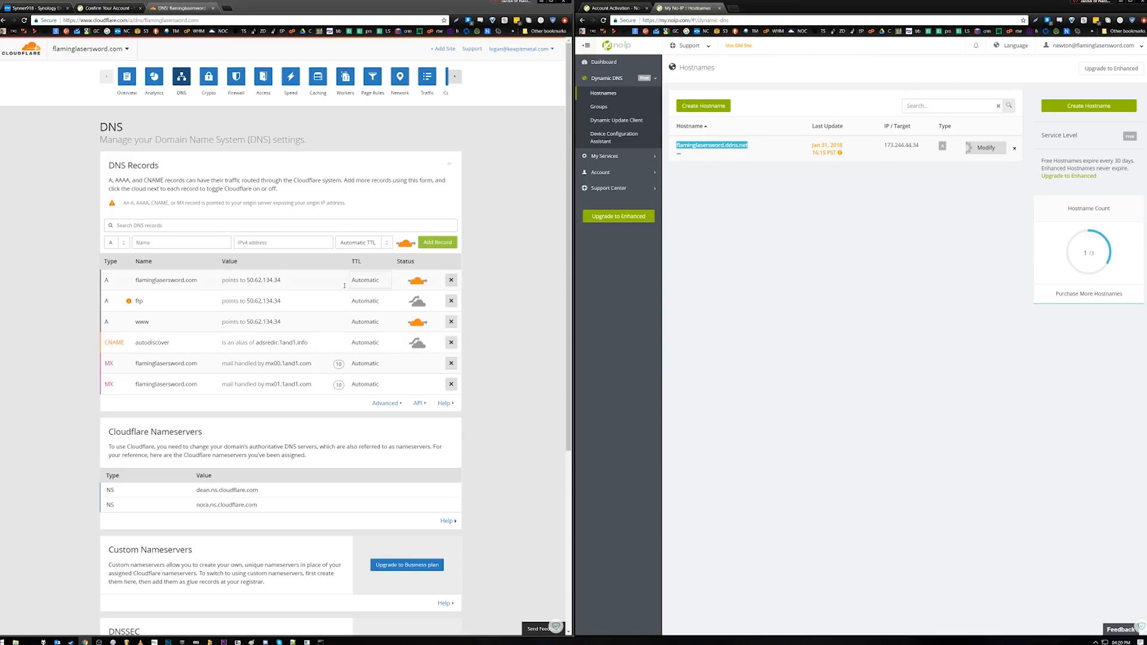
pyautogui.click(114, 242)
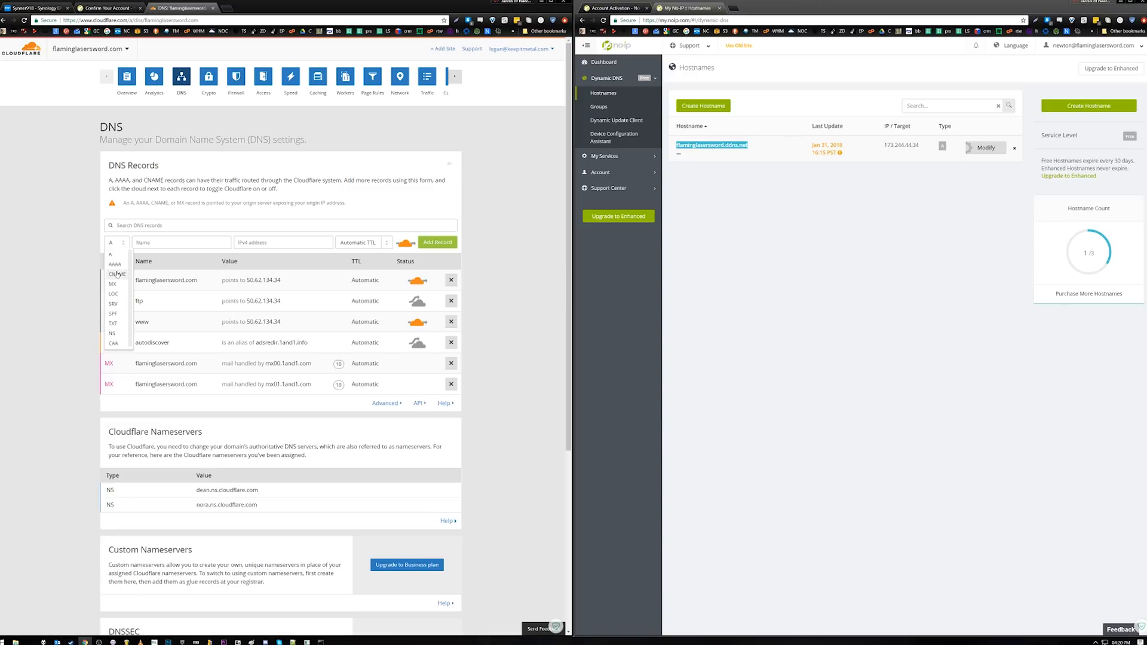
pyautogui.click(117, 273)
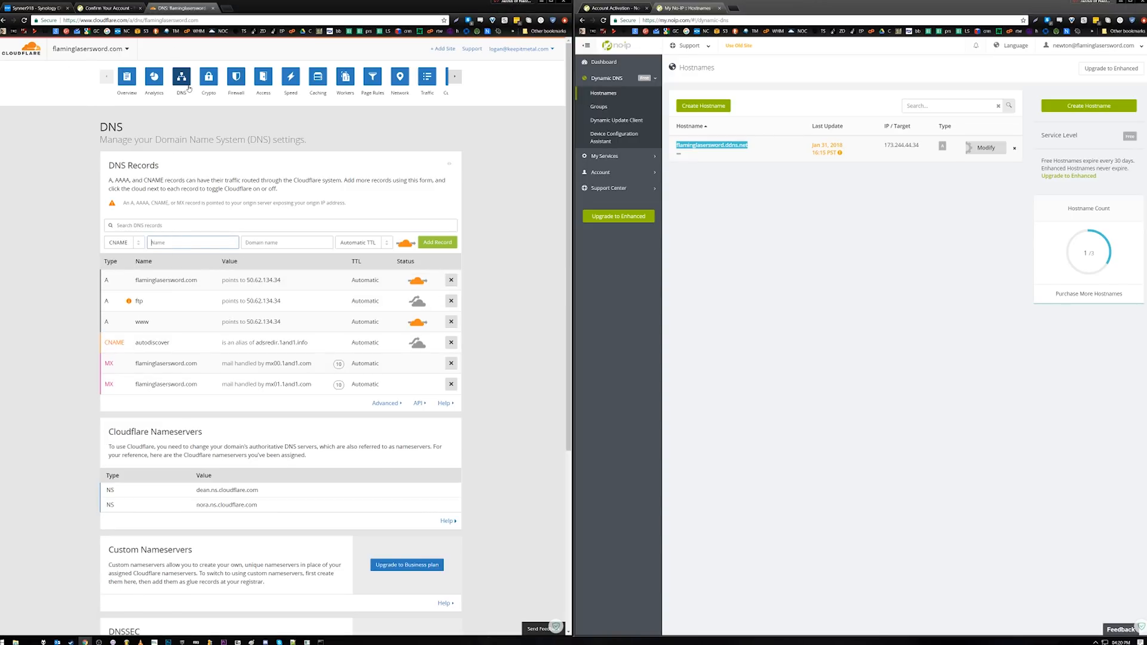
pyautogui.click(168, 301)
pyautogui.write('files')
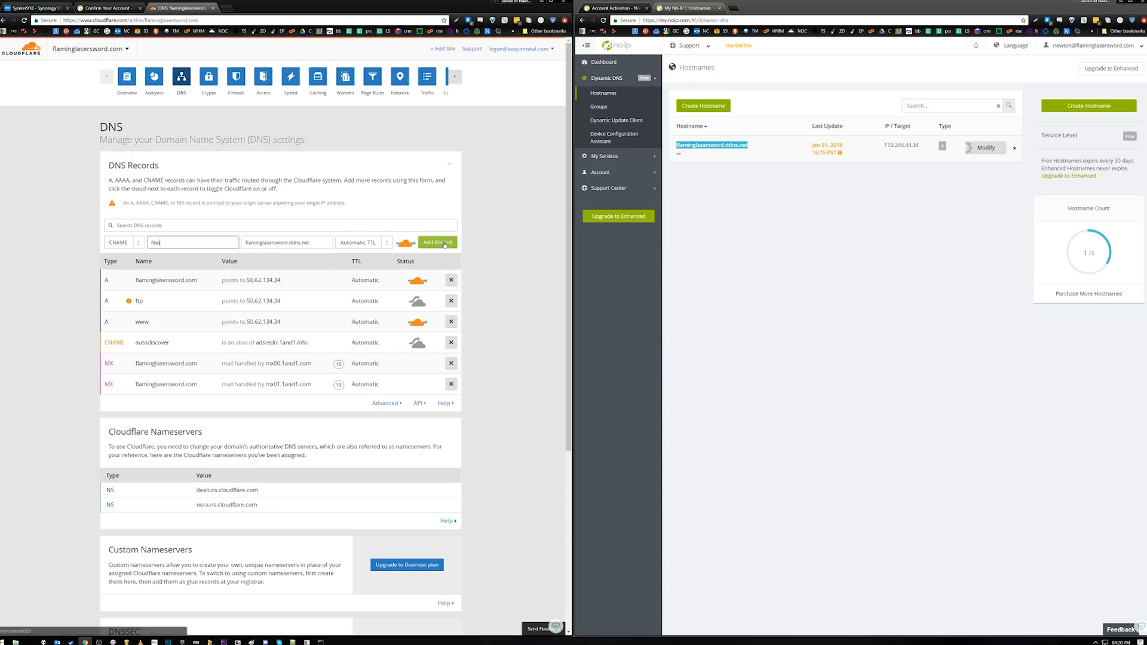
pyautogui.click(437, 242)
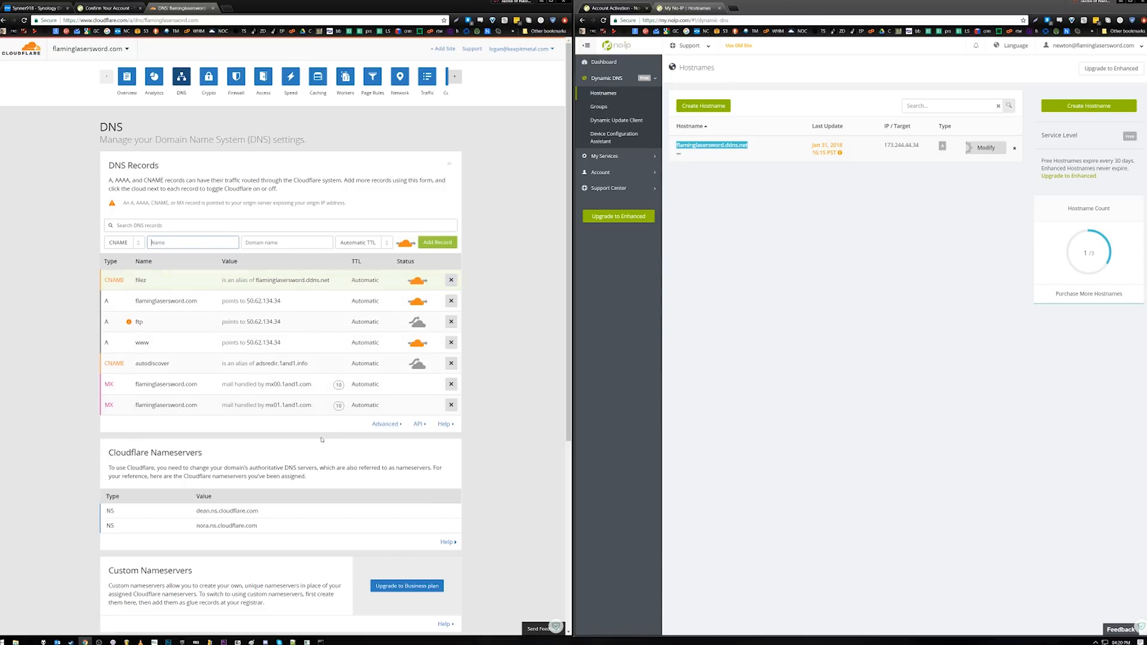
pyautogui.click(192, 279)
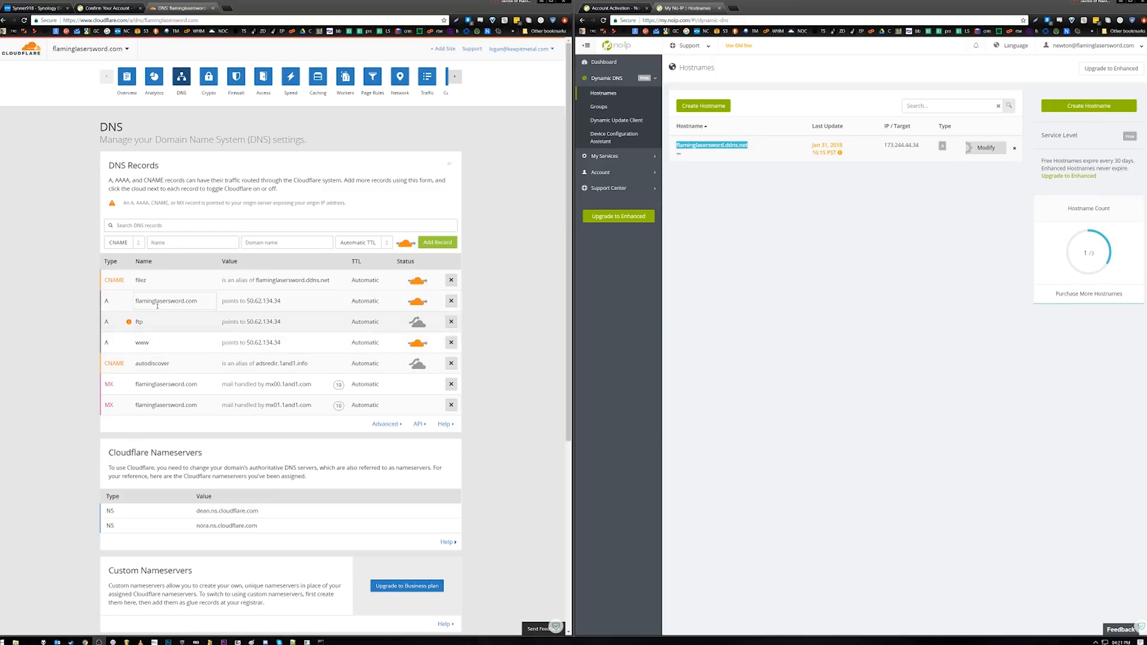
pyautogui.click(174, 300)
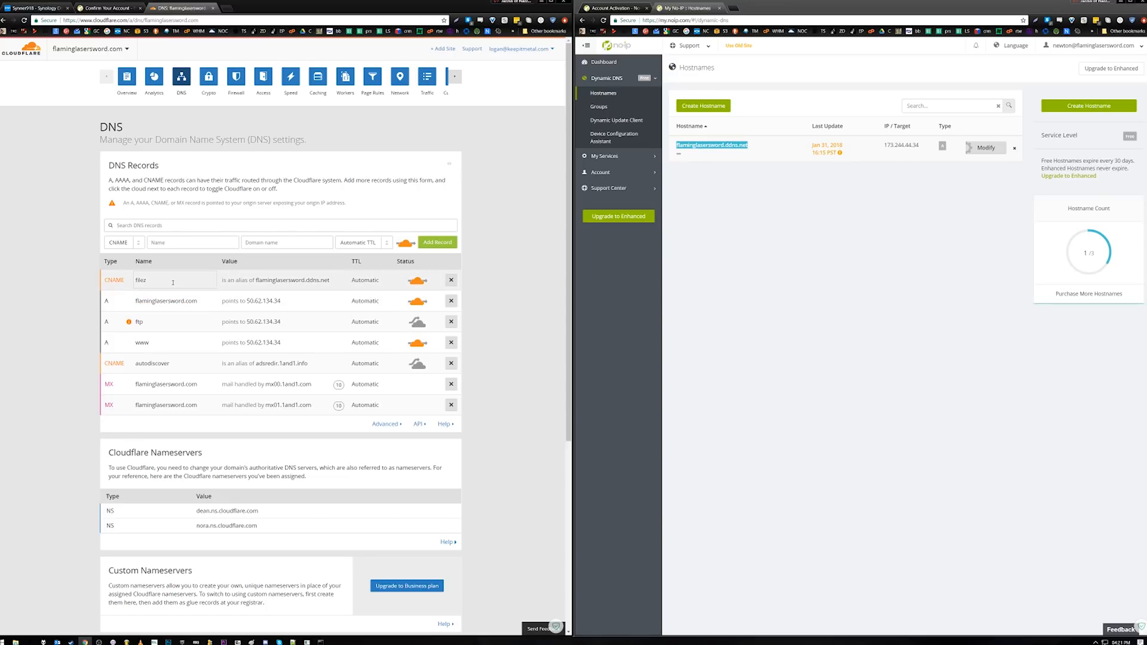
pyautogui.click(174, 280)
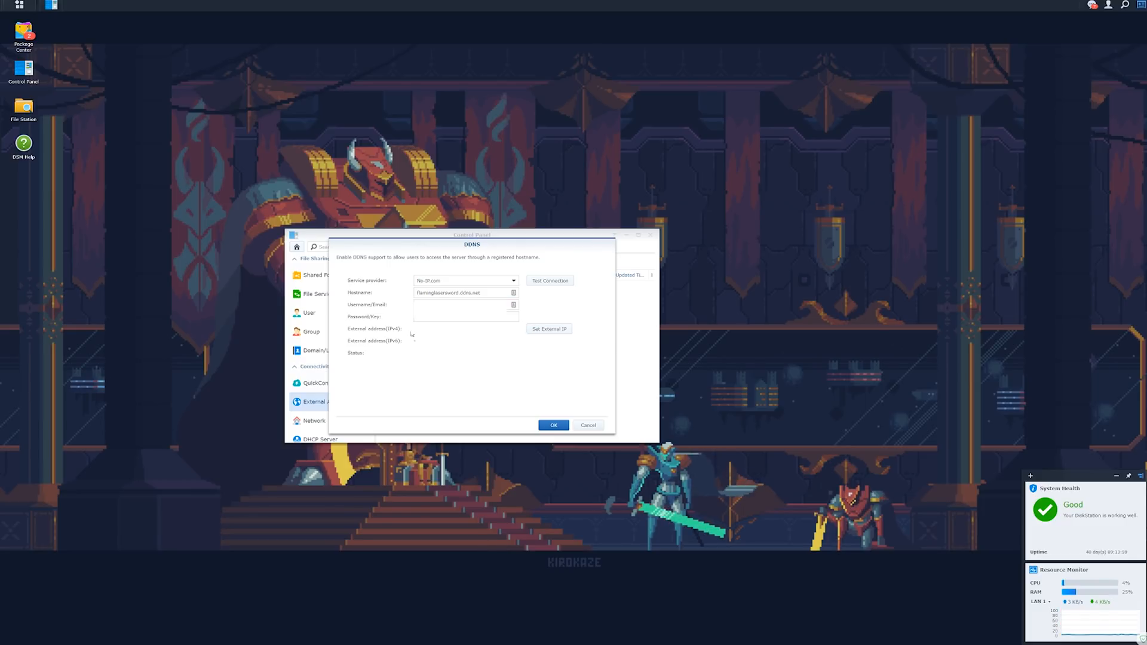
# Step: Close the No-IP DDNS dialog, view Router Configuration rules, and start a new forwarding rule
pyautogui.click(554, 425)
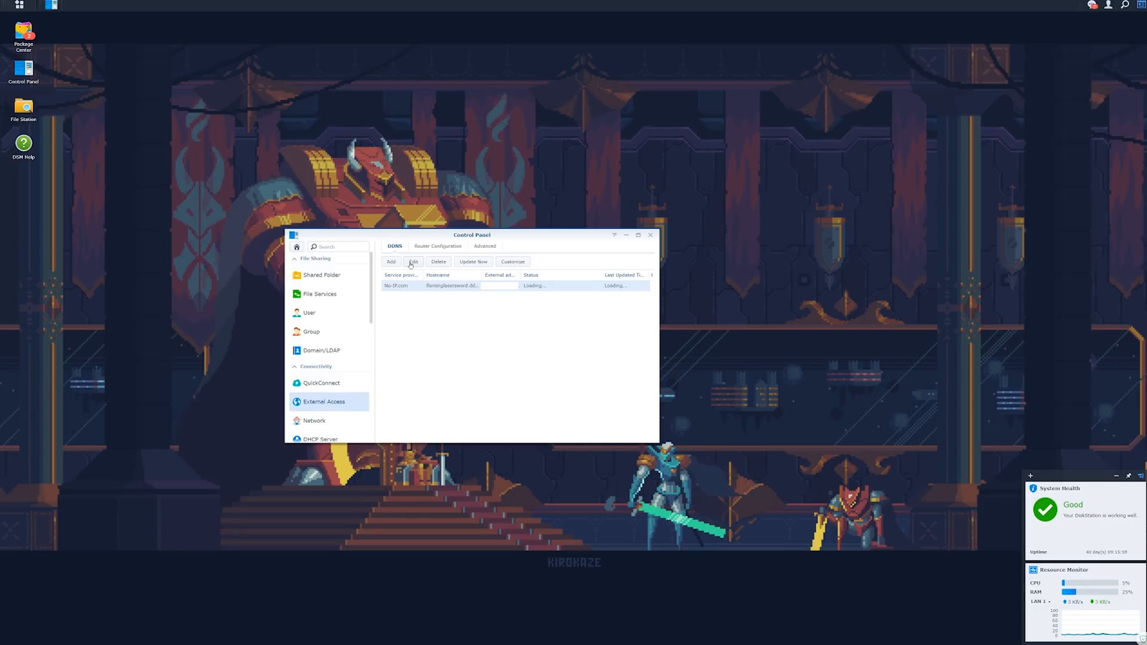
pyautogui.click(440, 245)
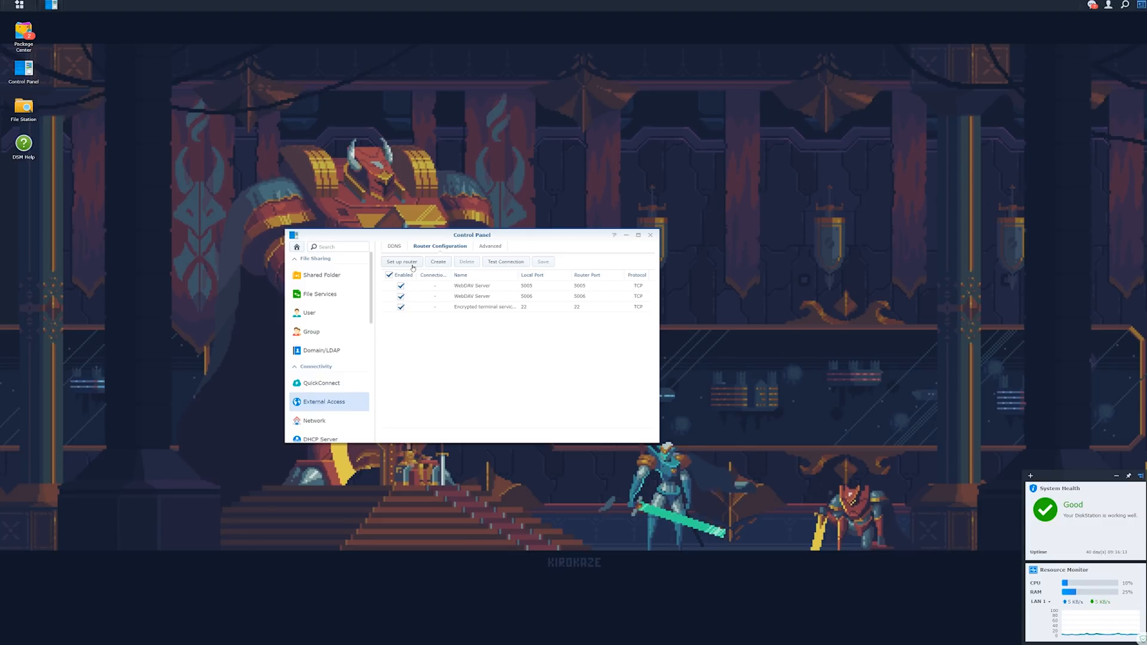
pyautogui.click(437, 261)
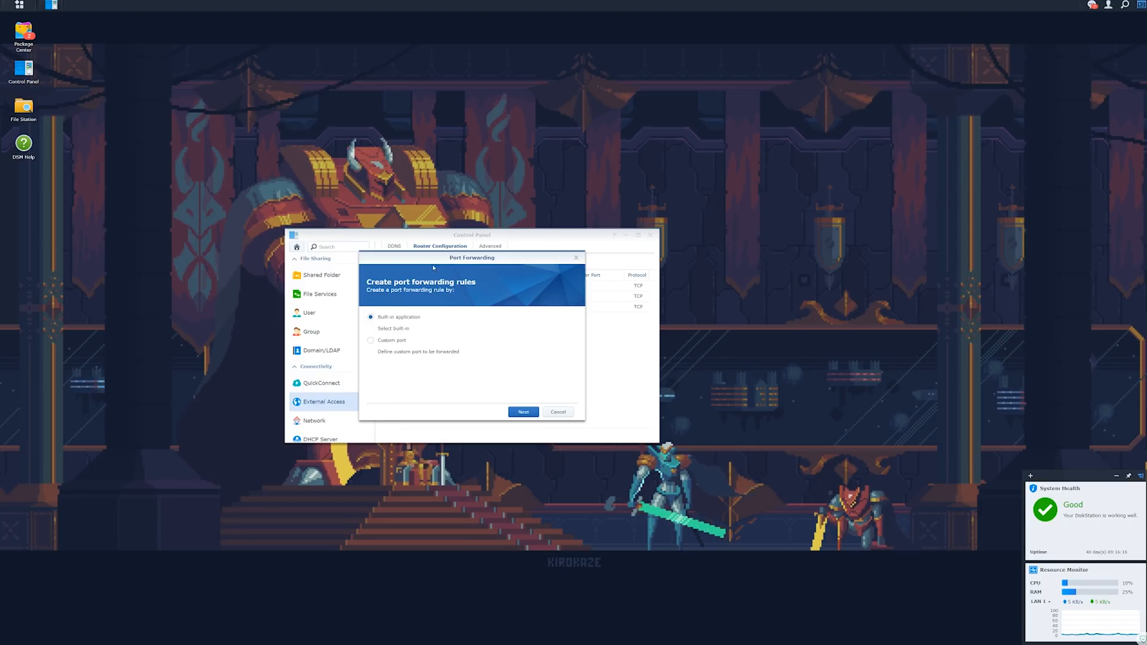
pyautogui.click(524, 411)
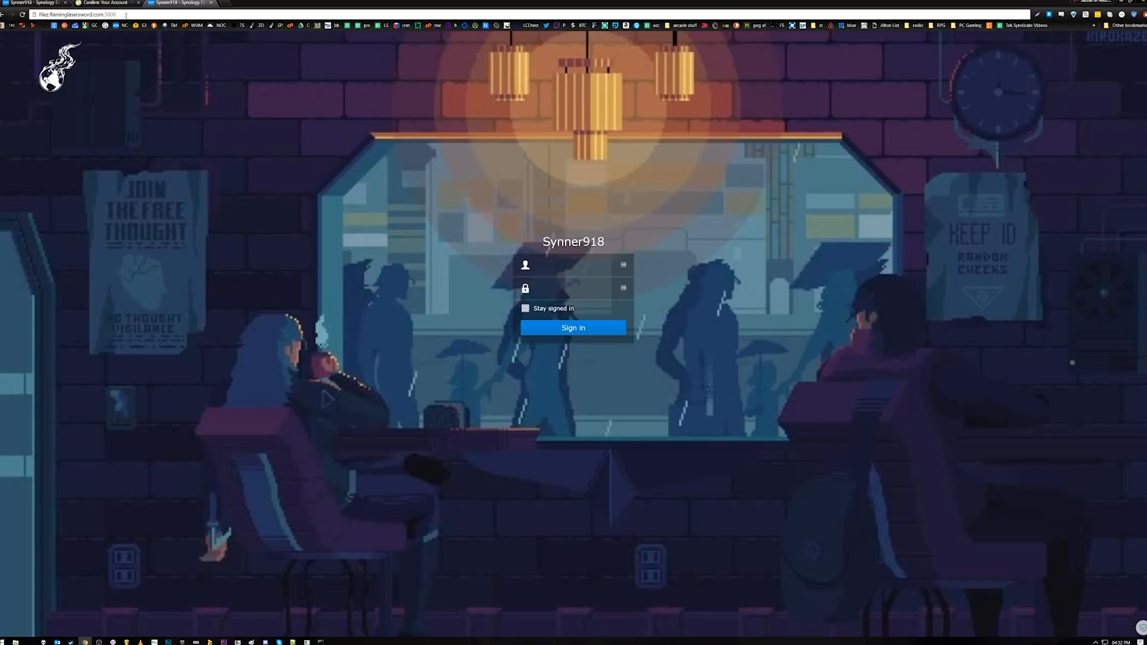
pyautogui.moveTo(198, 217)
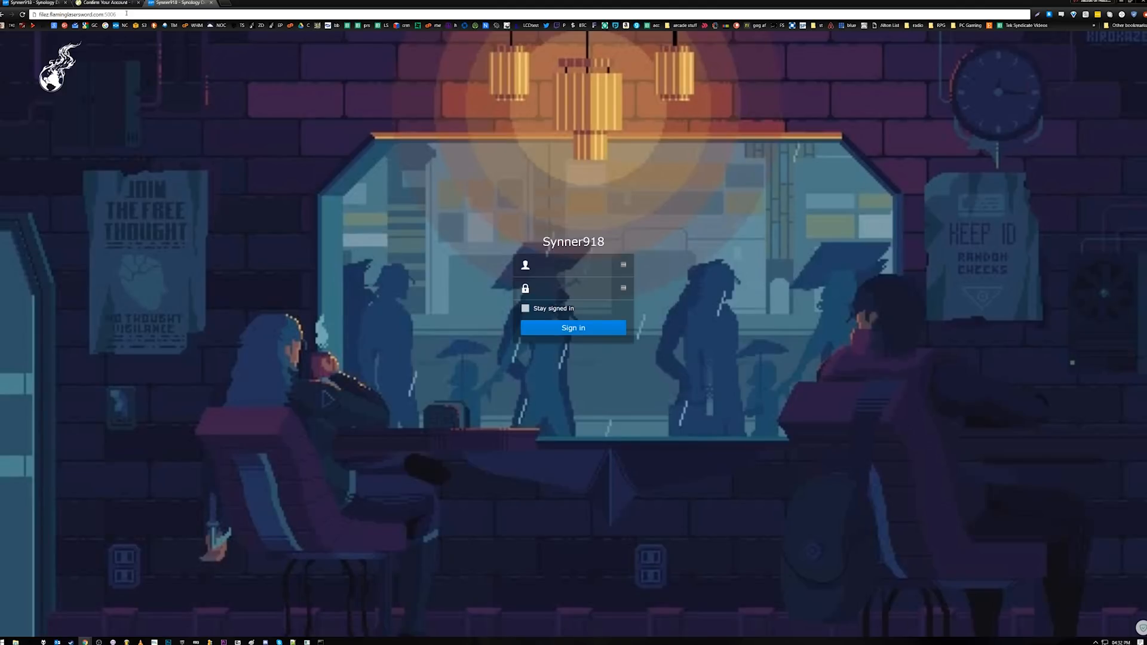
pyautogui.moveTo(227, 6)
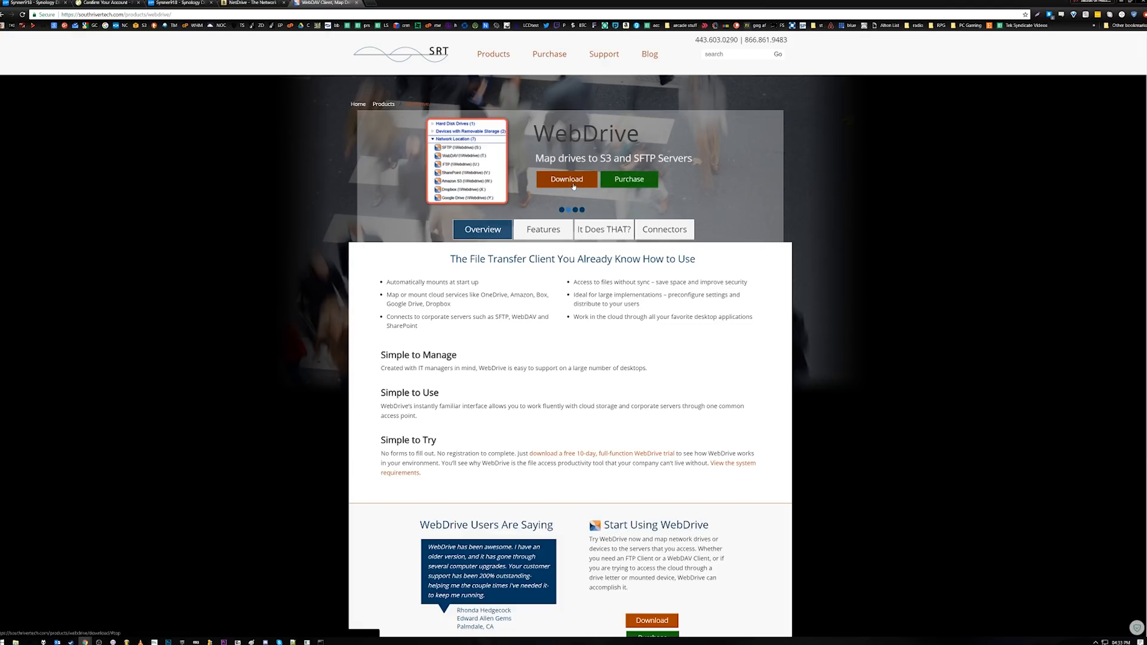
# Step: Download the WebDrive trial from the South River Tech page
pyautogui.click(249, 2)
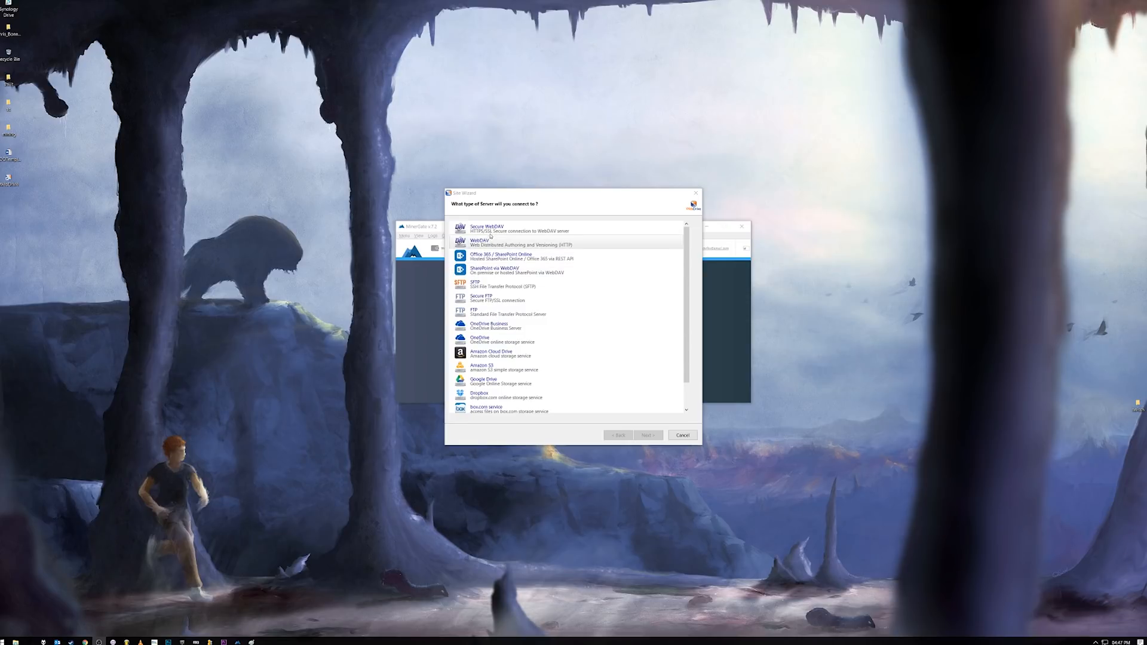
# Step: Select Secure WebDAV as the site's server type and advance to account information
pyautogui.click(512, 271)
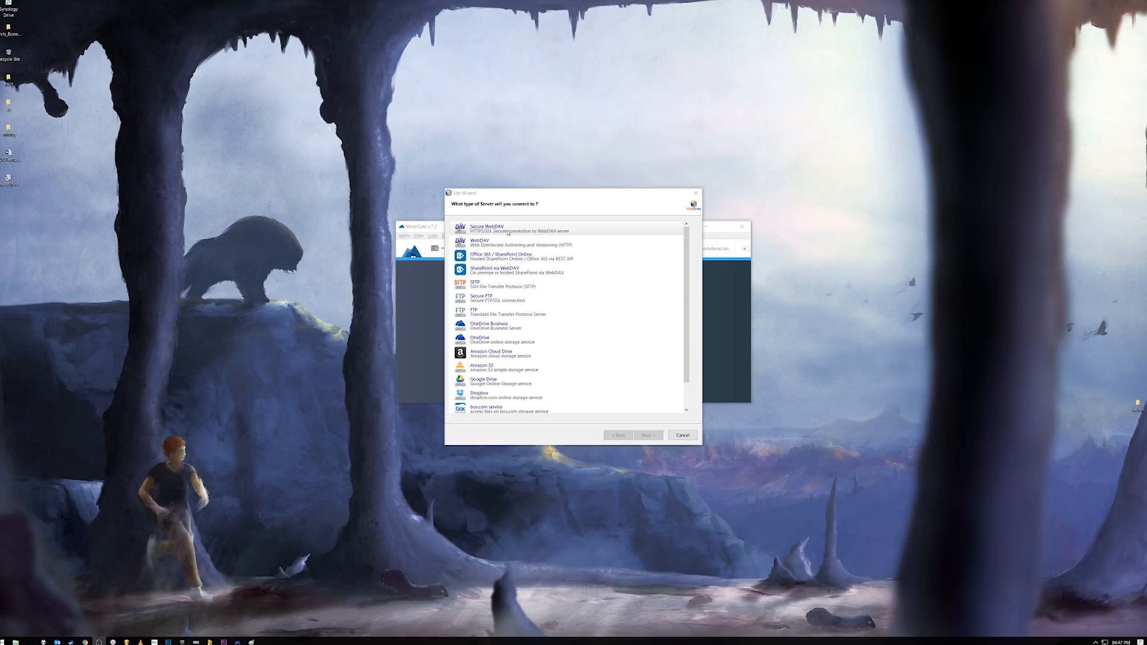
pyautogui.click(518, 270)
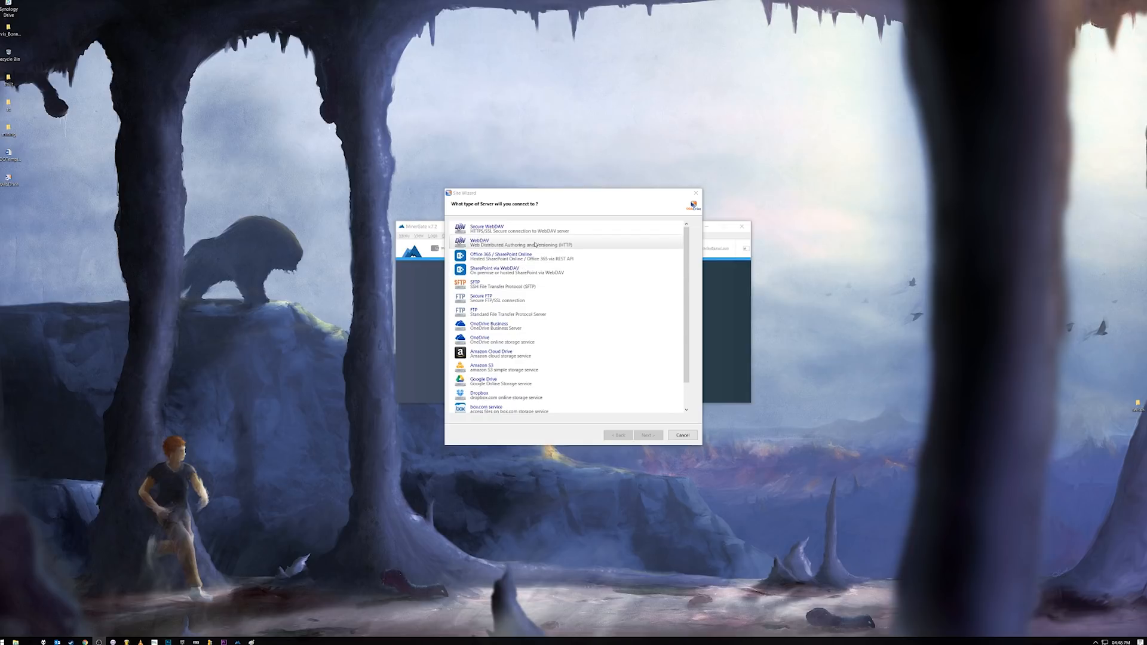
pyautogui.click(520, 228)
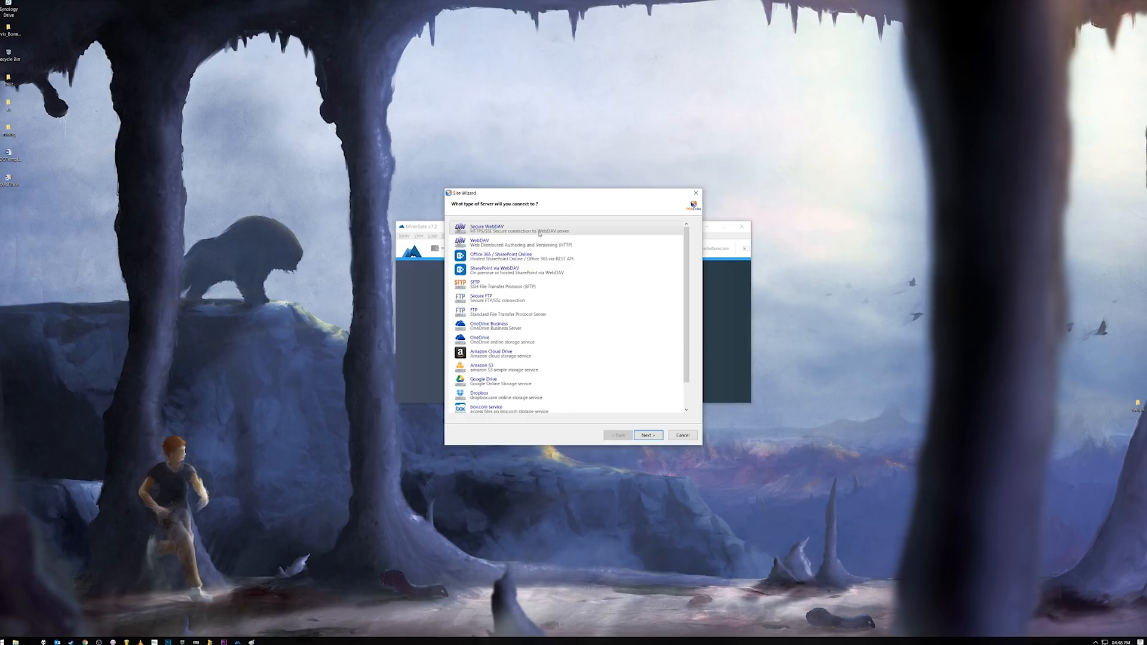
pyautogui.click(646, 435)
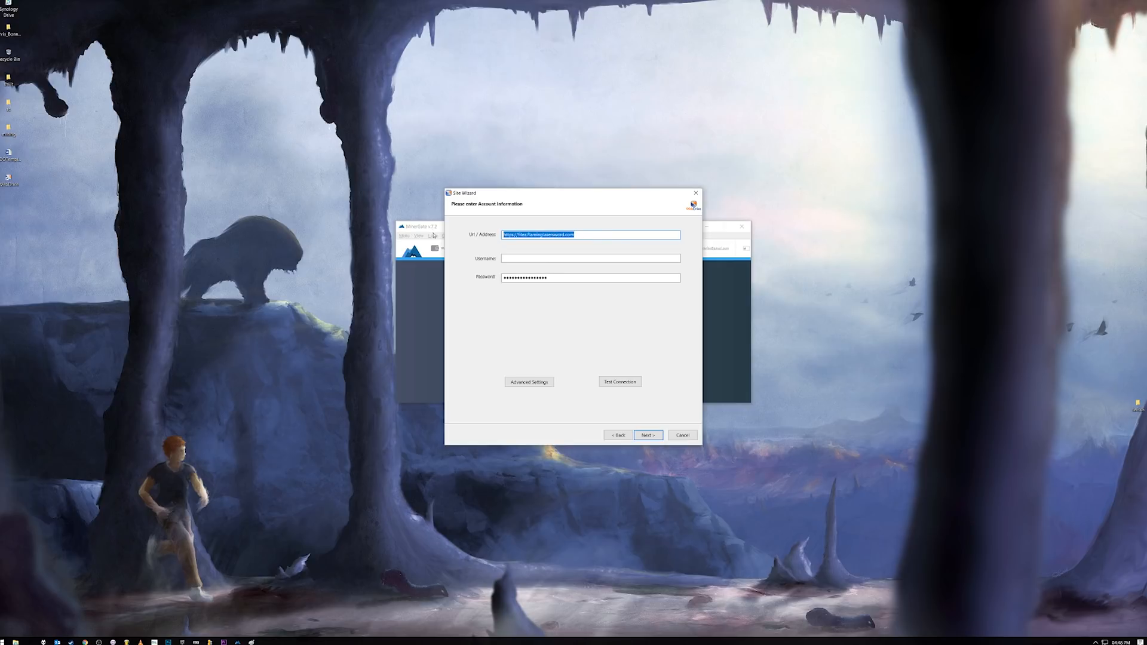
# Step: Append port :5006 to the https server address and proceed to site naming
pyautogui.click(619, 381)
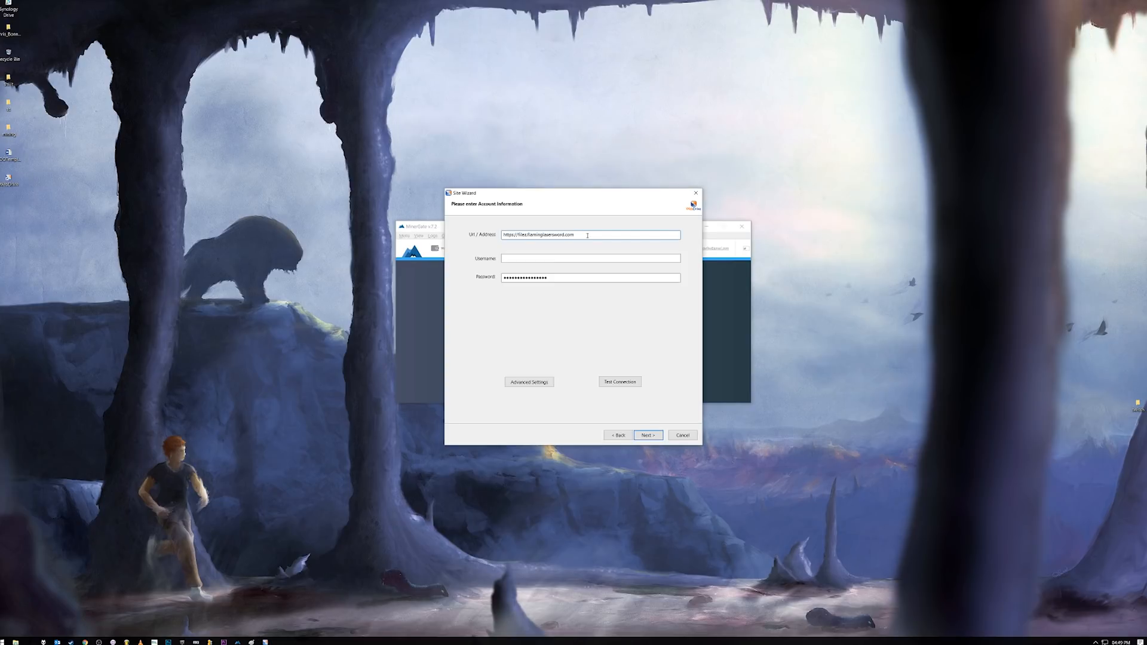
pyautogui.click(590, 234)
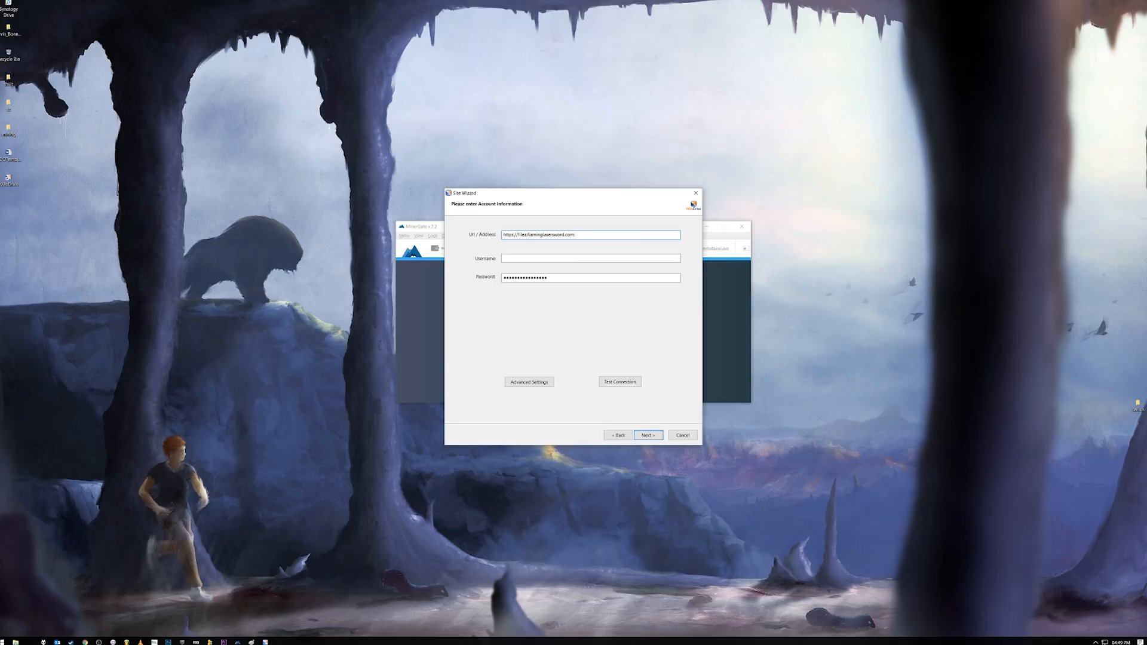
pyautogui.write(':5006')
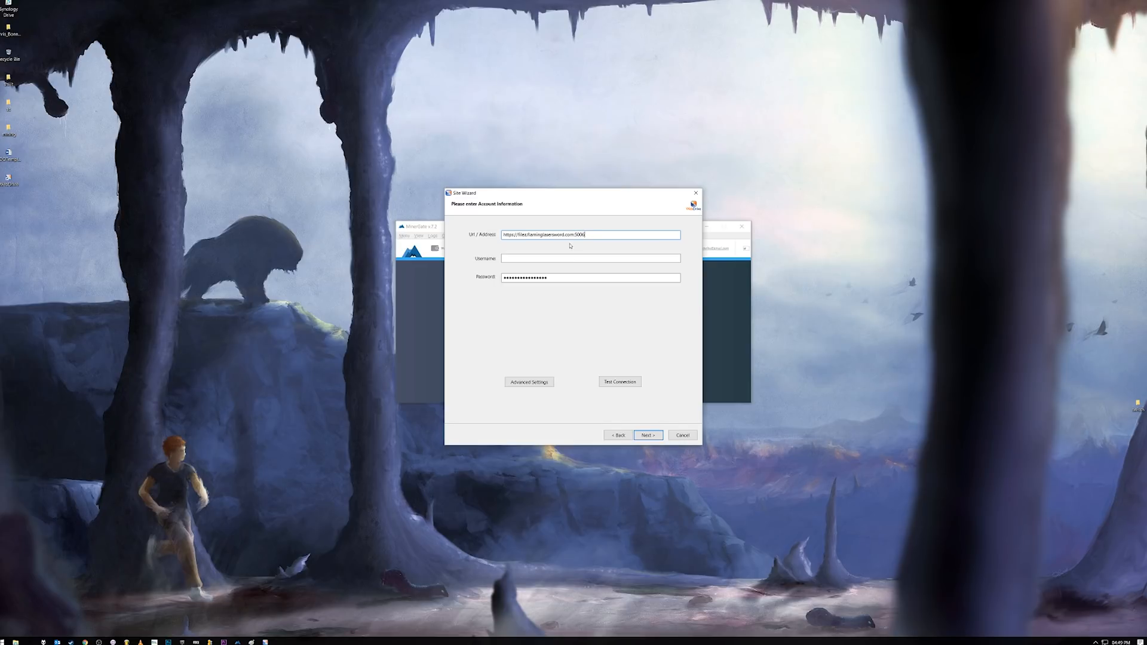
pyautogui.click(619, 381)
pyautogui.write('flaming')
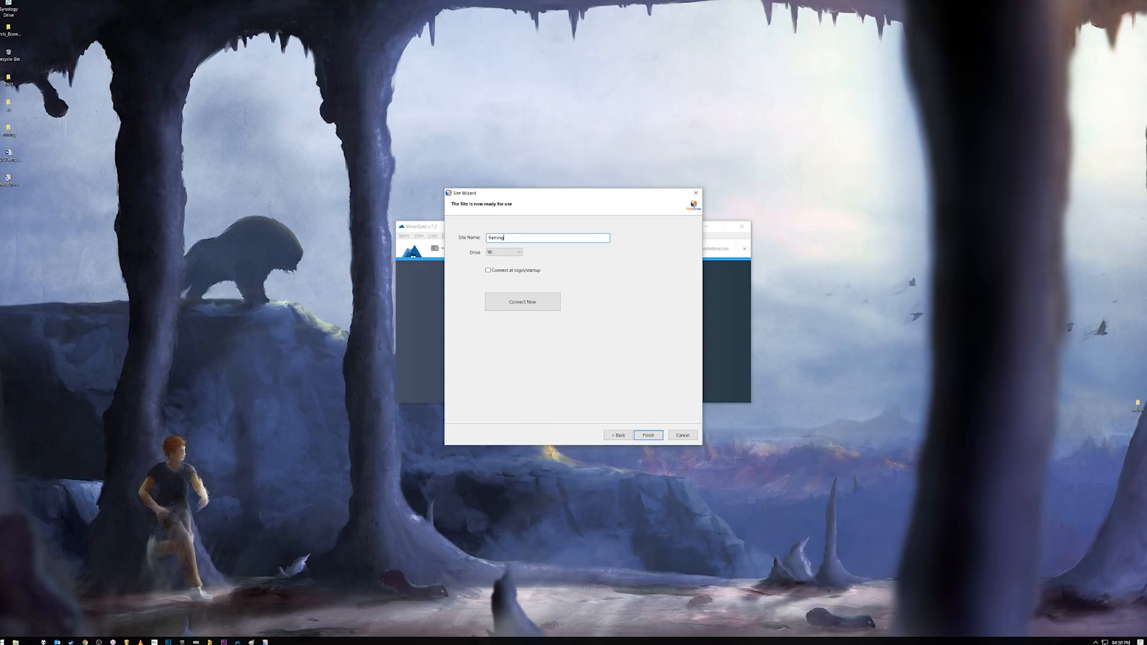
# Step: Name the site 'laser', leave Connect at login off, and connect it on W:
pyautogui.write('laser sword')
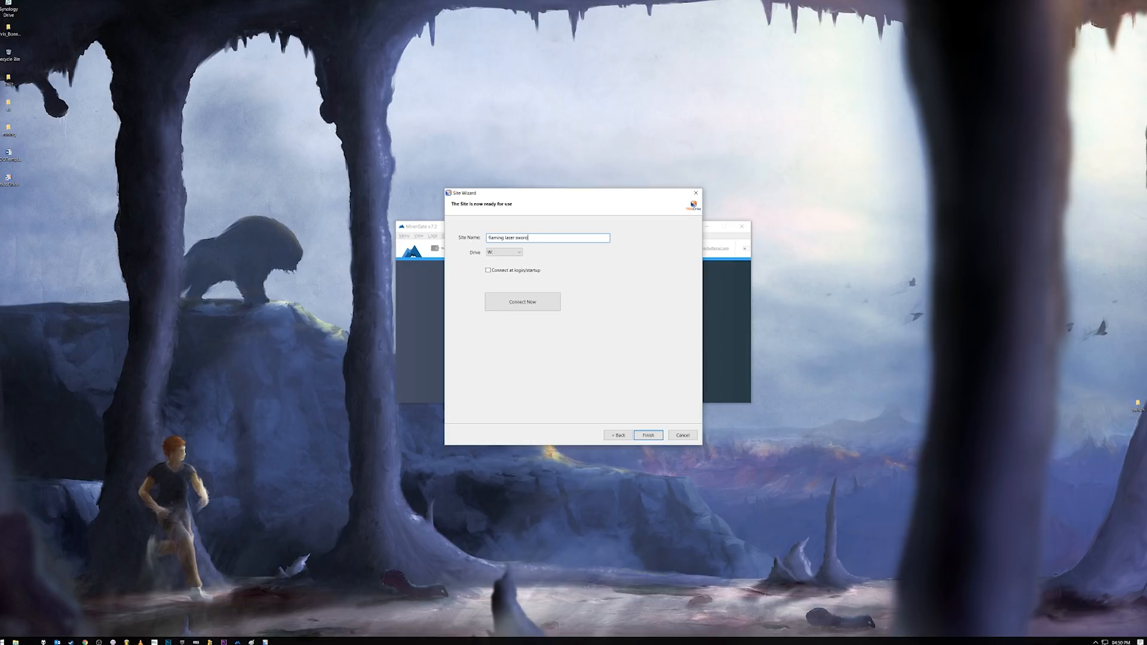
pyautogui.click(488, 270)
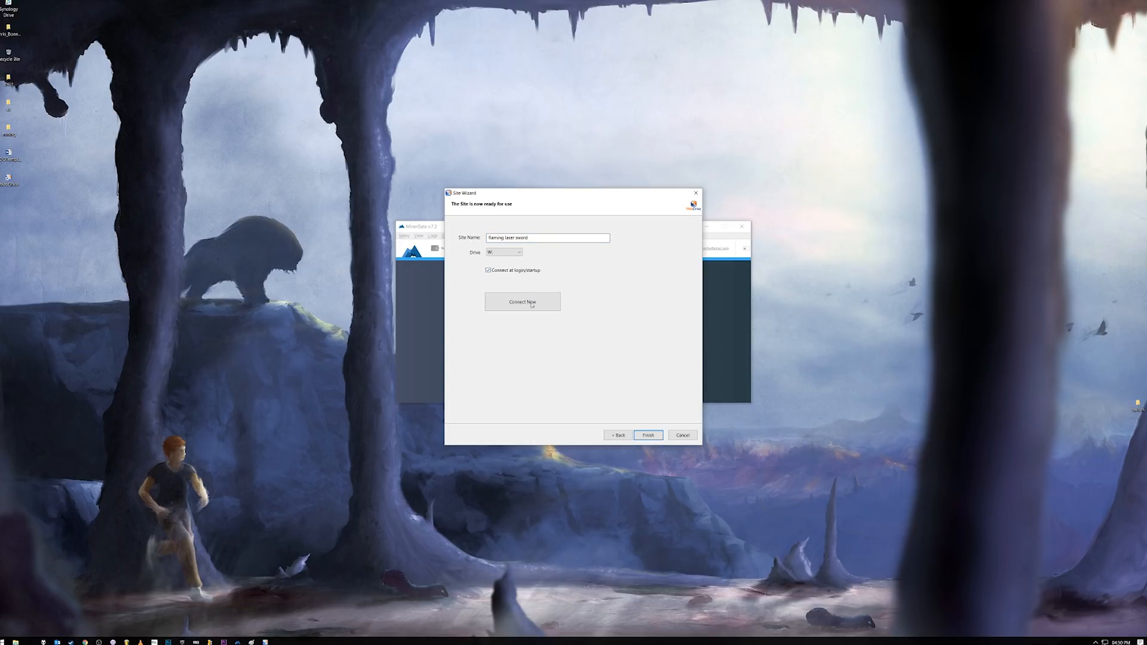
pyautogui.click(488, 271)
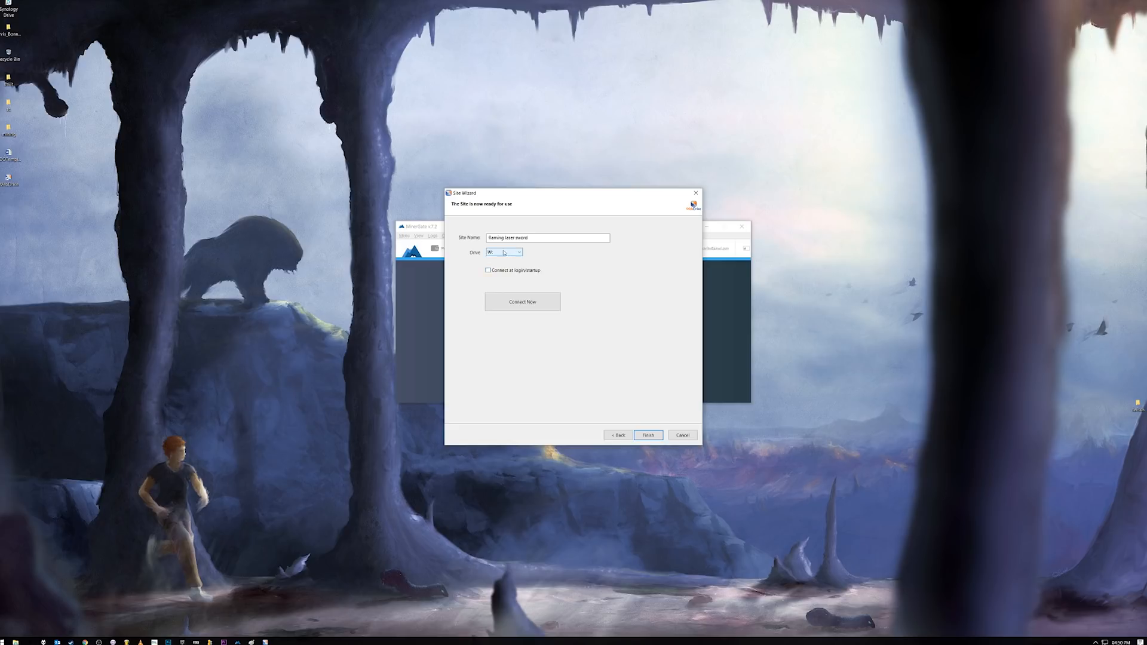
pyautogui.click(518, 252)
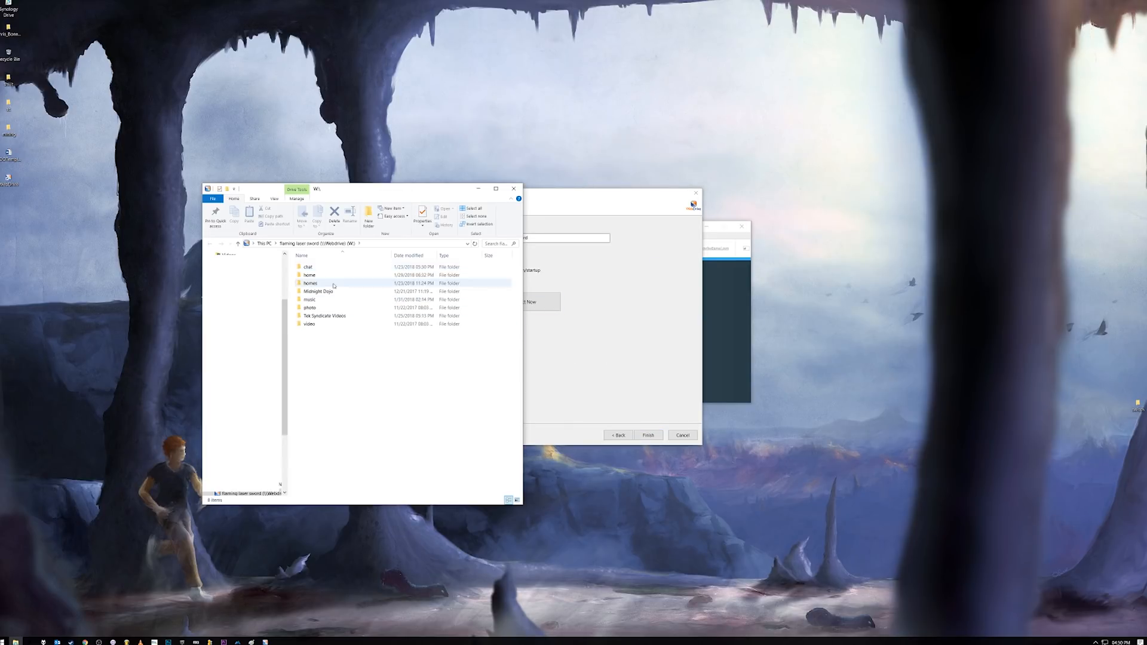
# Step: Select the chat folder on the mapped W: drive
pyautogui.click(307, 266)
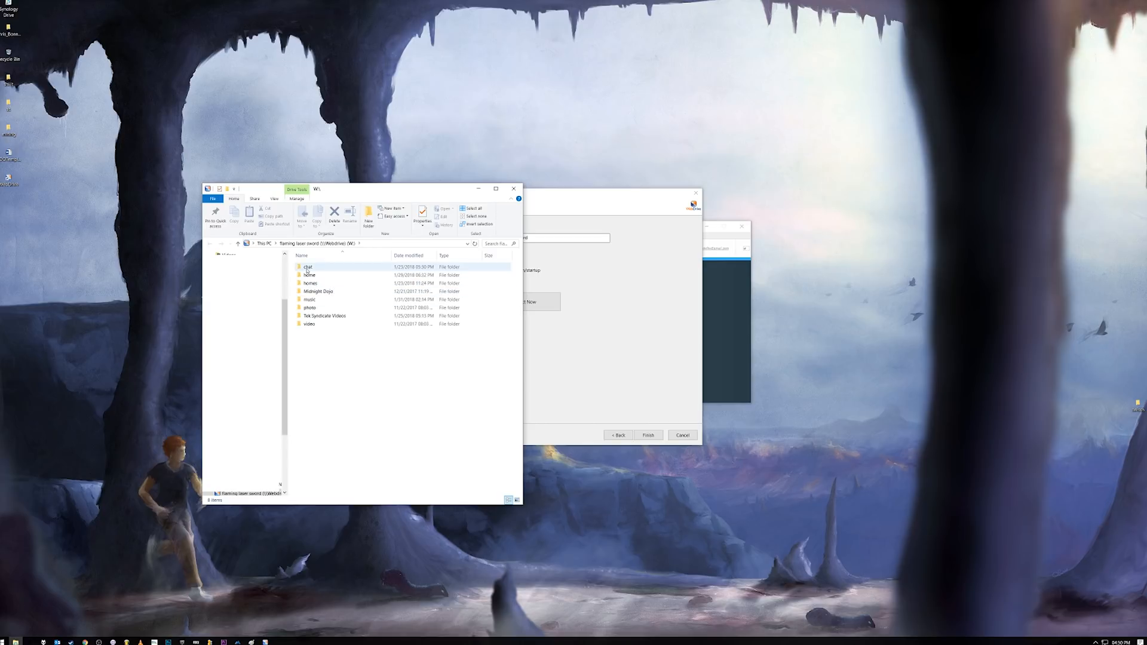